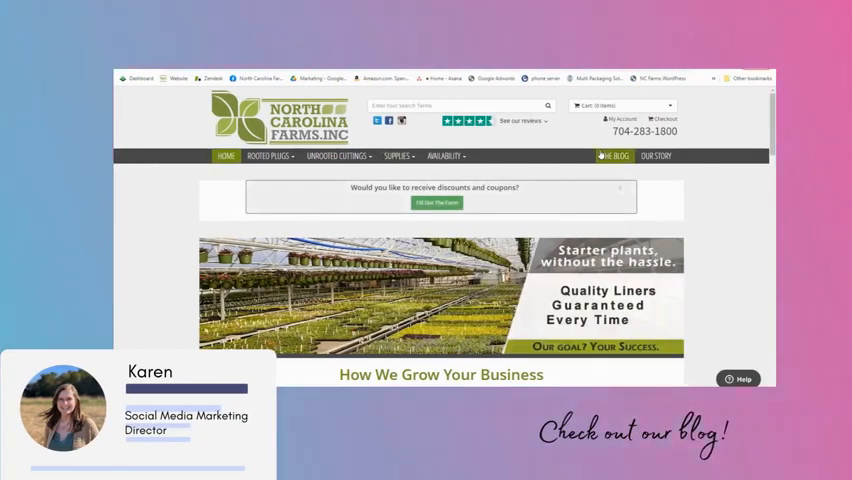
# Step: Open the North Carolina Farms blog and scroll through posts to the Marketing Ideas articles
pyautogui.click(614, 155)
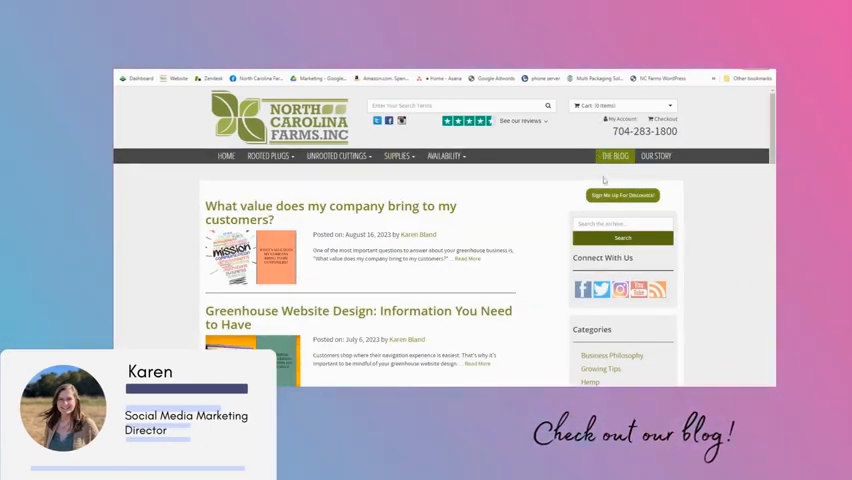
pyautogui.scroll(-3)
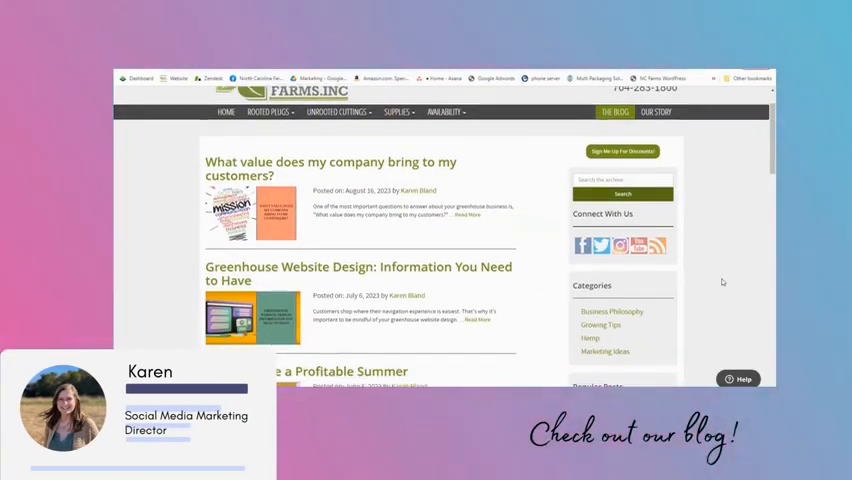
pyautogui.scroll(-3)
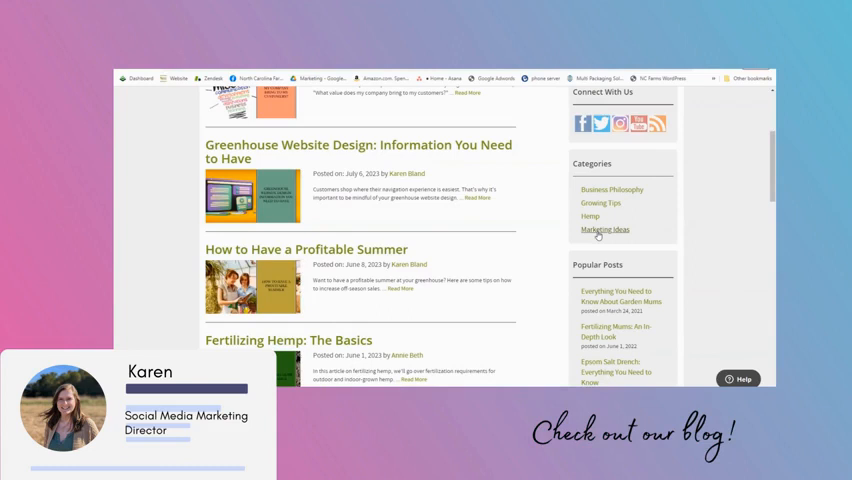
pyautogui.scroll(3)
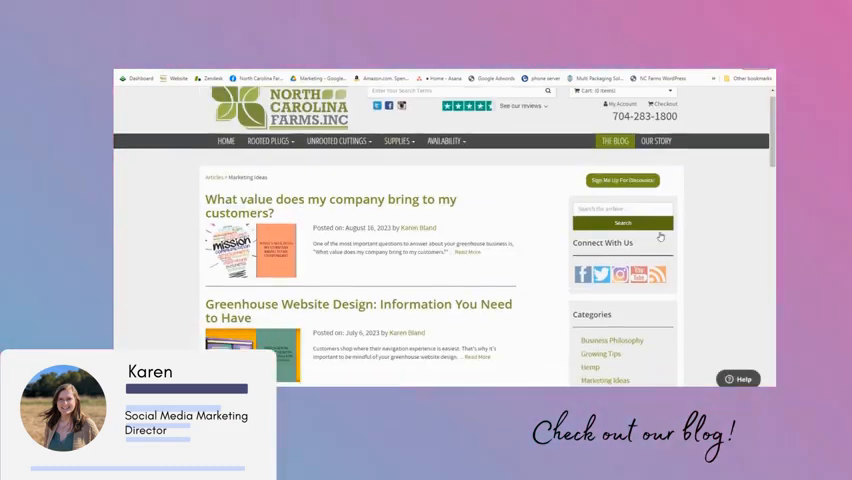
pyautogui.scroll(-3)
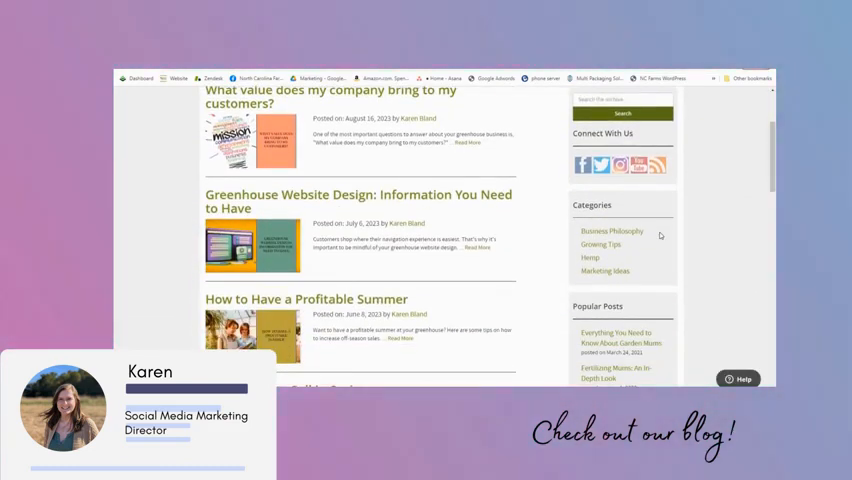
pyautogui.scroll(-3)
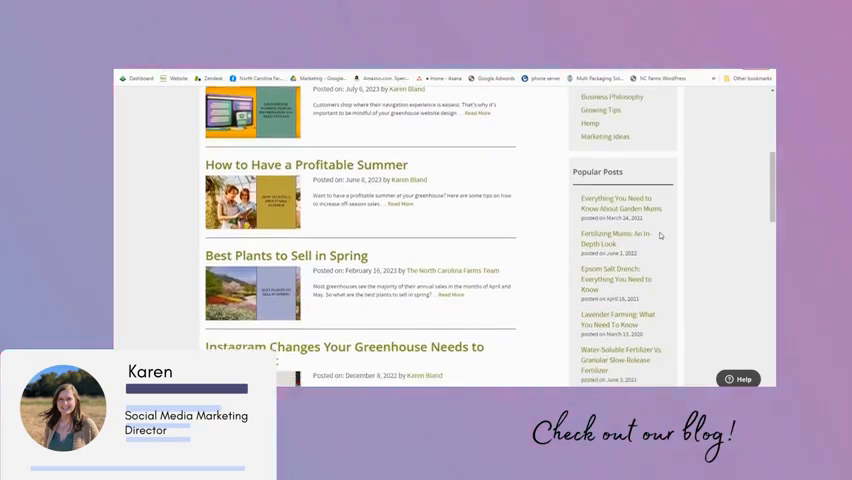
pyautogui.scroll(-3)
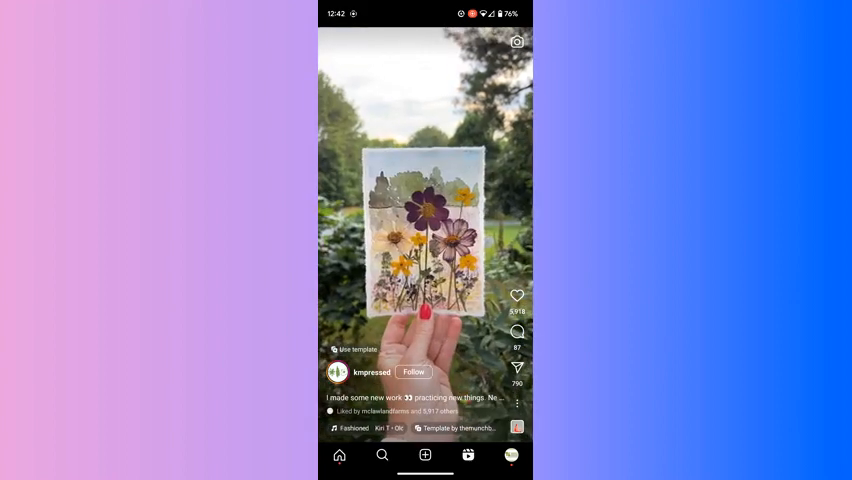
# Step: Browse example reels and the room reel's audio page, then view ncfarmsinc's Reels grid
pyautogui.scroll(3)
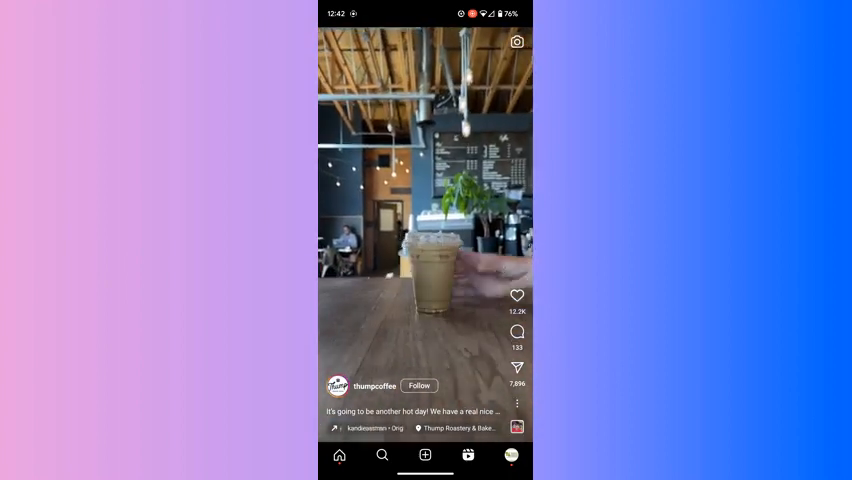
pyautogui.scroll(3)
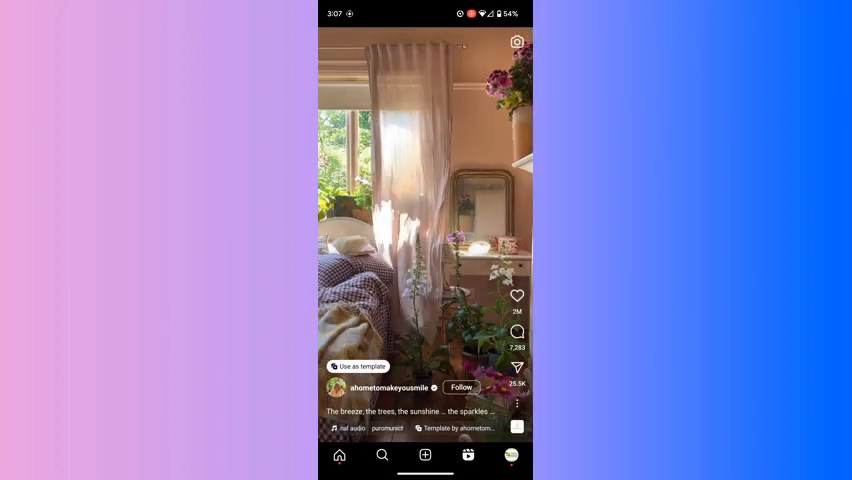
pyautogui.click(388, 428)
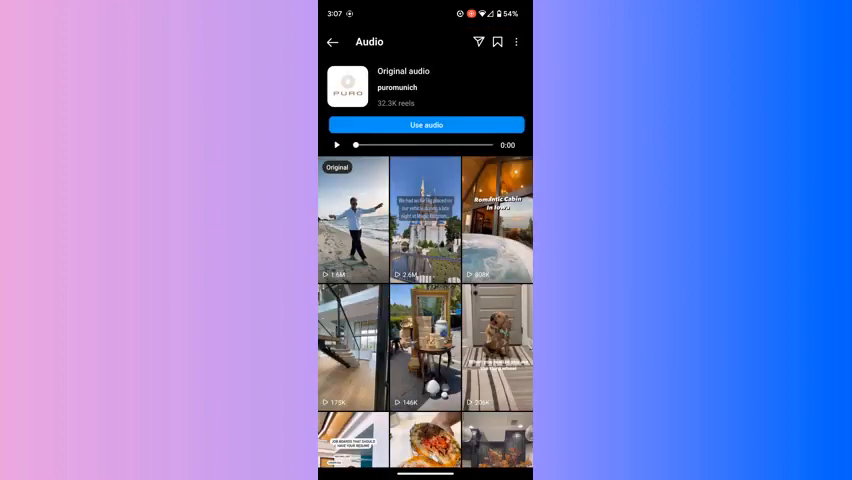
pyautogui.scroll(-3)
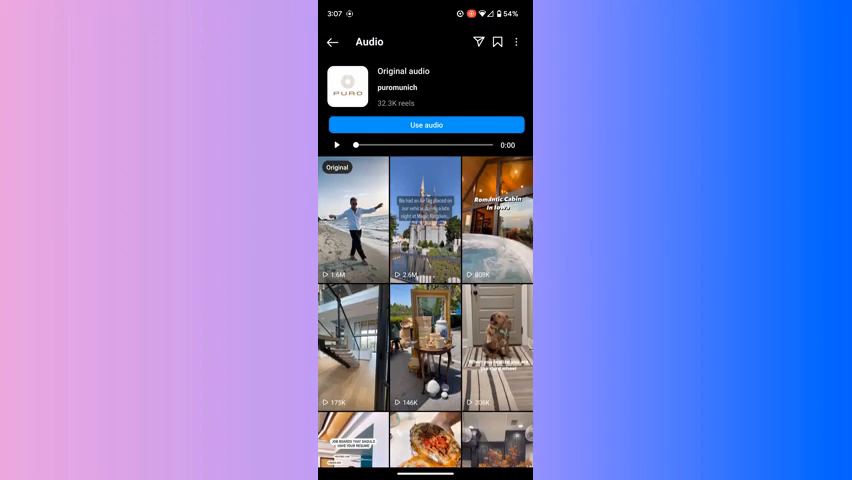
pyautogui.click(497, 42)
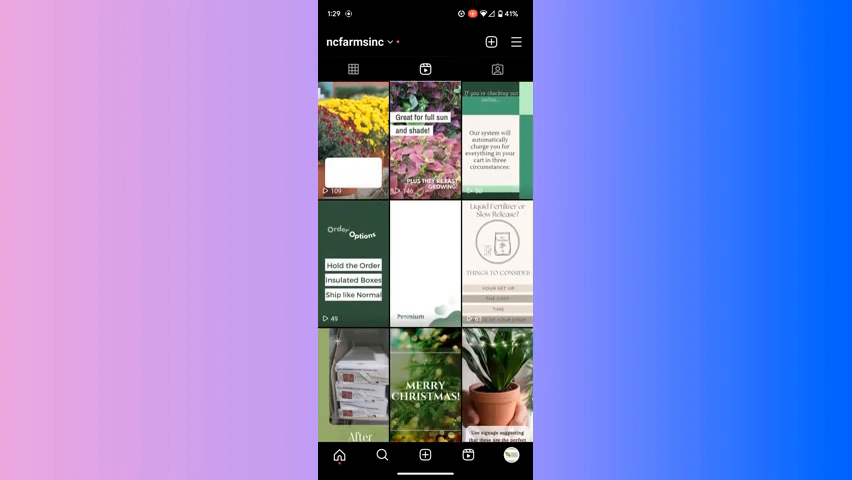
pyautogui.scroll(-3)
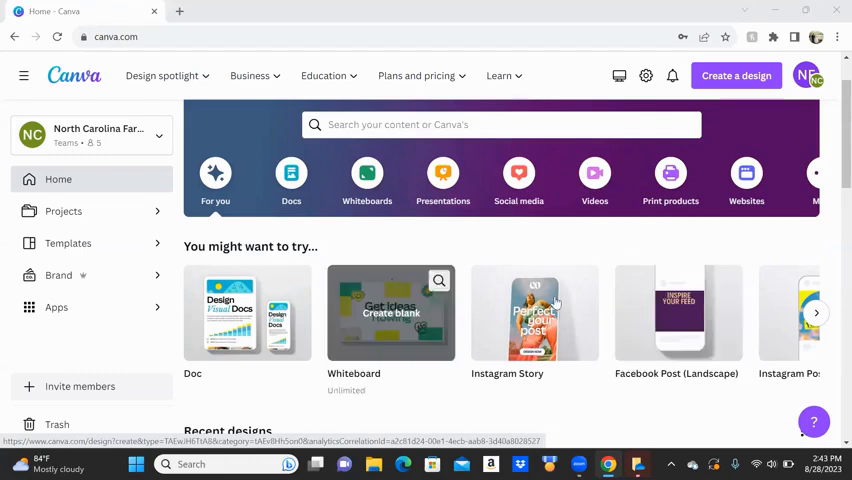
pyautogui.moveTo(718, 362)
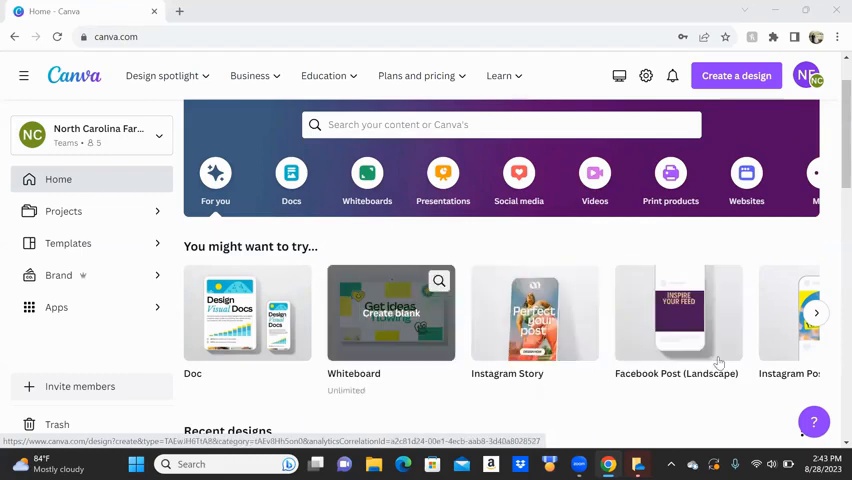
# Step: Search the design types for 'instagram' and create a blank Instagram Reel design
pyautogui.click(817, 313)
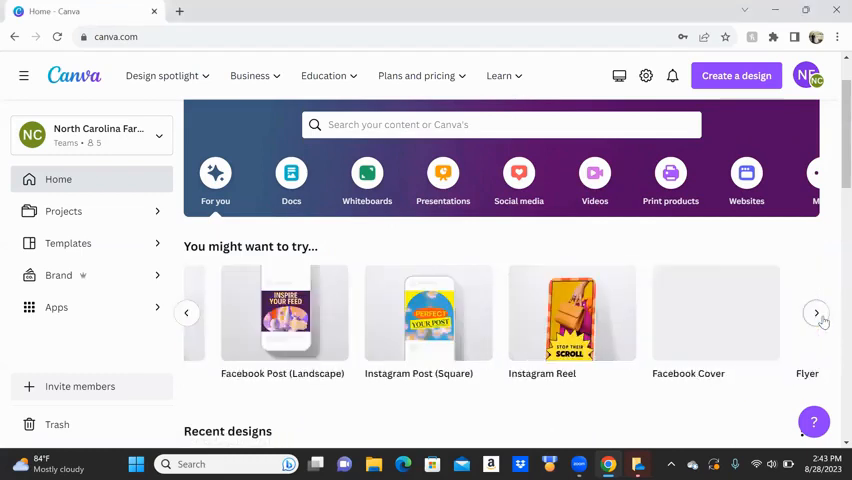
pyautogui.click(817, 312)
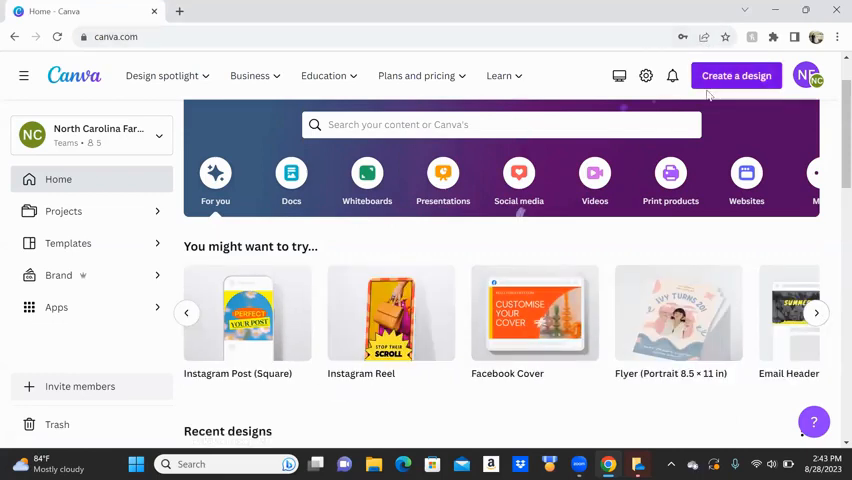
pyautogui.click(736, 75)
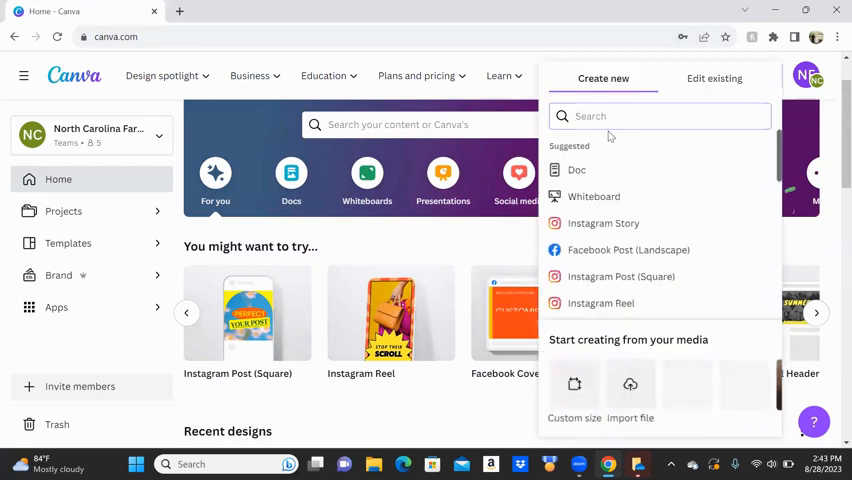
pyautogui.write('instagram reel')
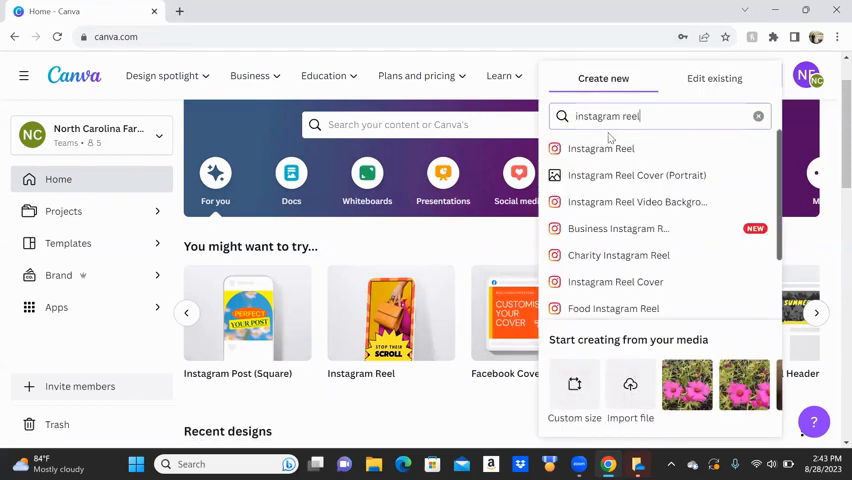
pyautogui.click(601, 148)
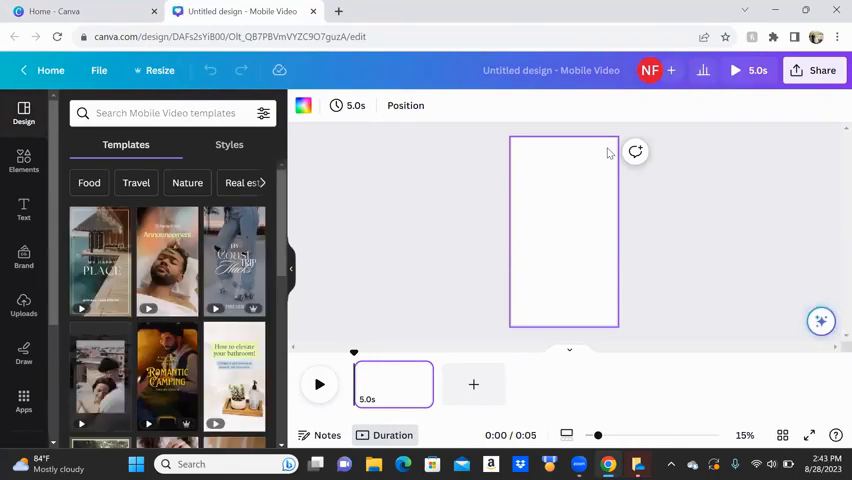
pyautogui.moveTo(183, 283)
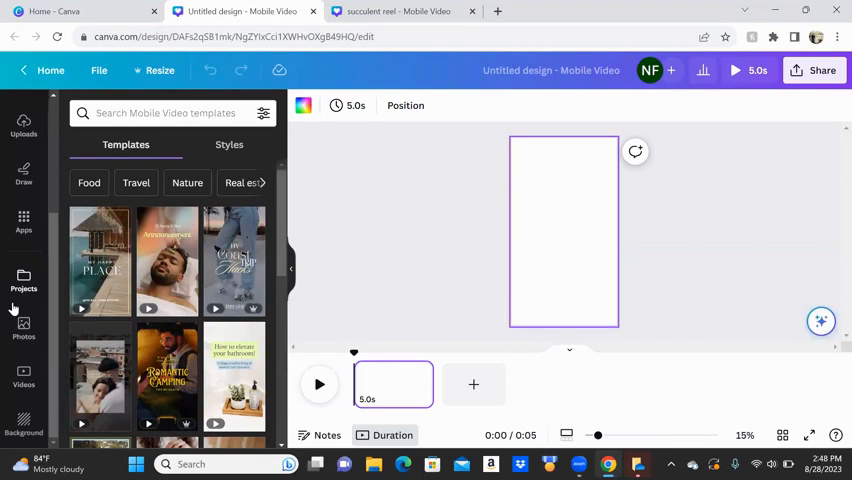
pyautogui.moveTo(44, 177)
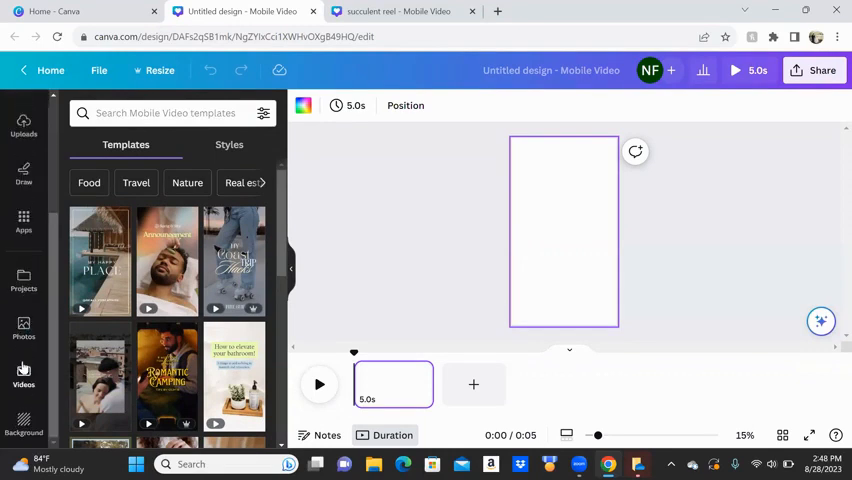
pyautogui.click(471, 11)
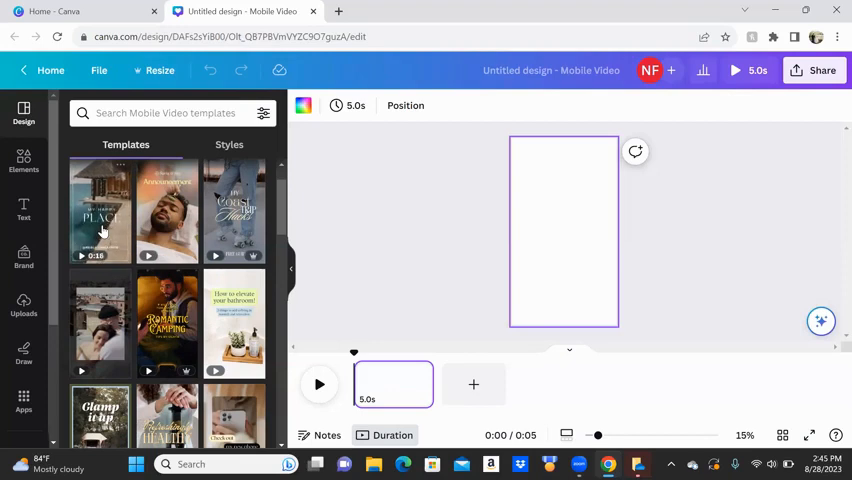
# Step: Apply the My Happy Place 'Nice Weather & Water' page and delete its beach video
pyautogui.click(100, 210)
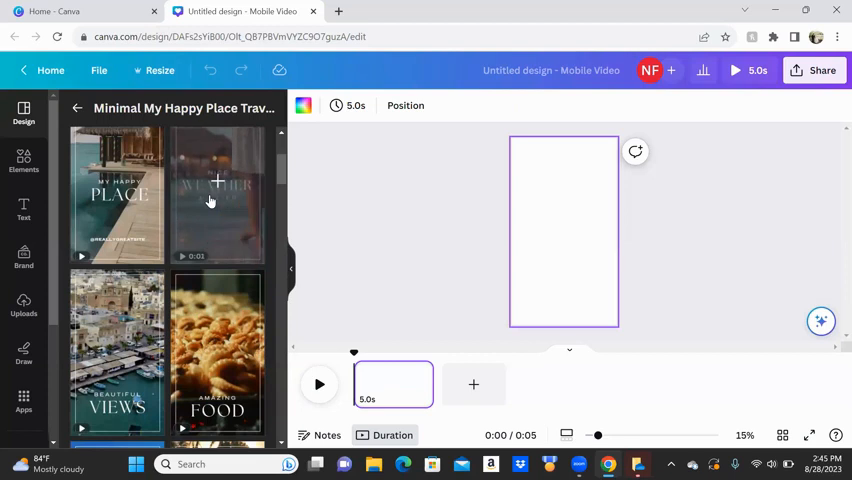
pyautogui.click(218, 195)
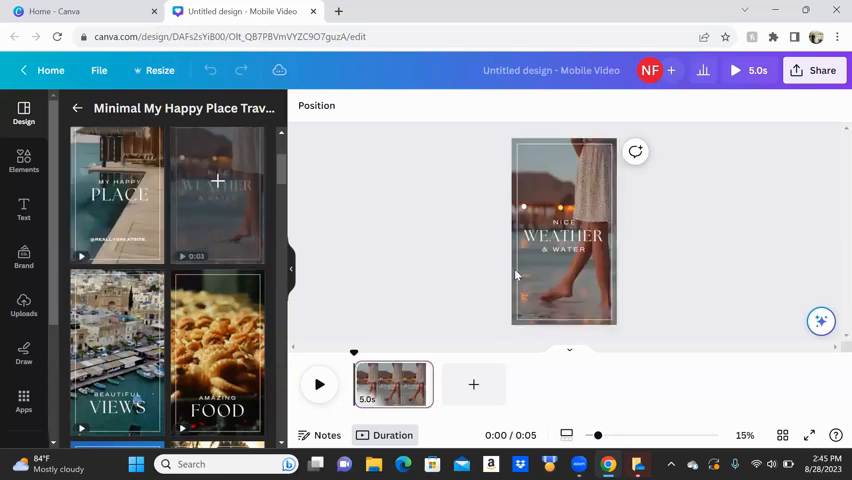
pyautogui.click(564, 231)
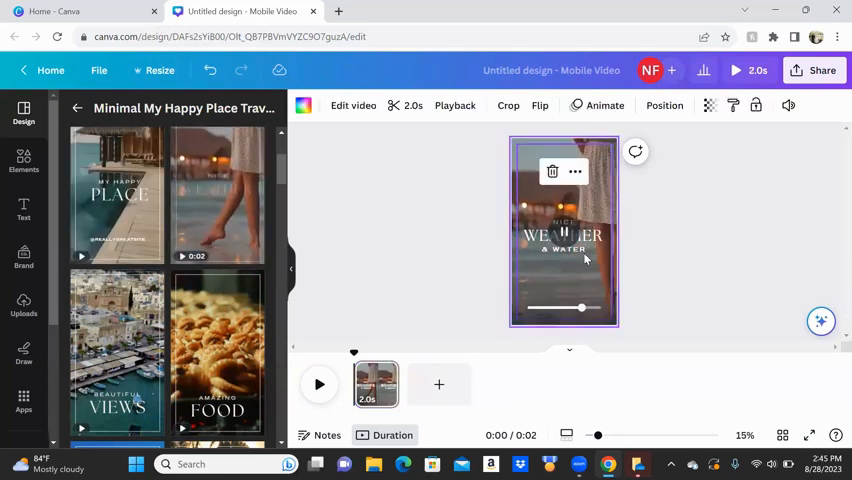
pyautogui.click(563, 235)
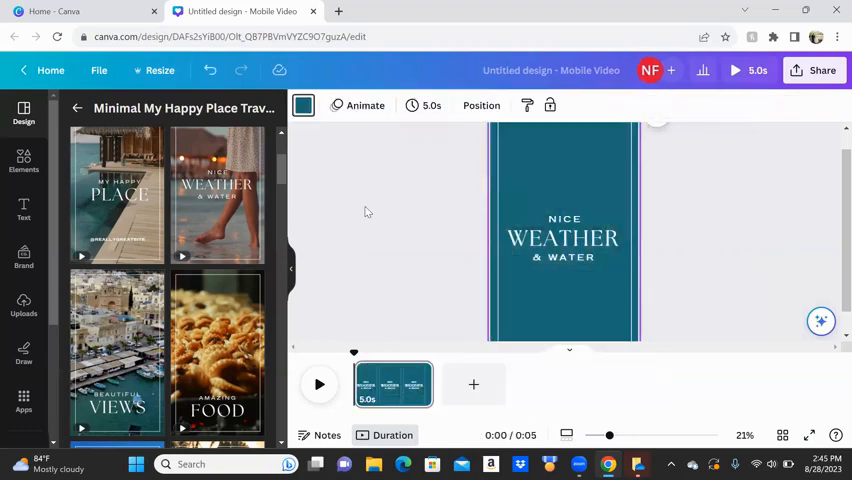
# Step: Add a grid from Elements and send it behind the Nice Weather & Water text
pyautogui.click(23, 160)
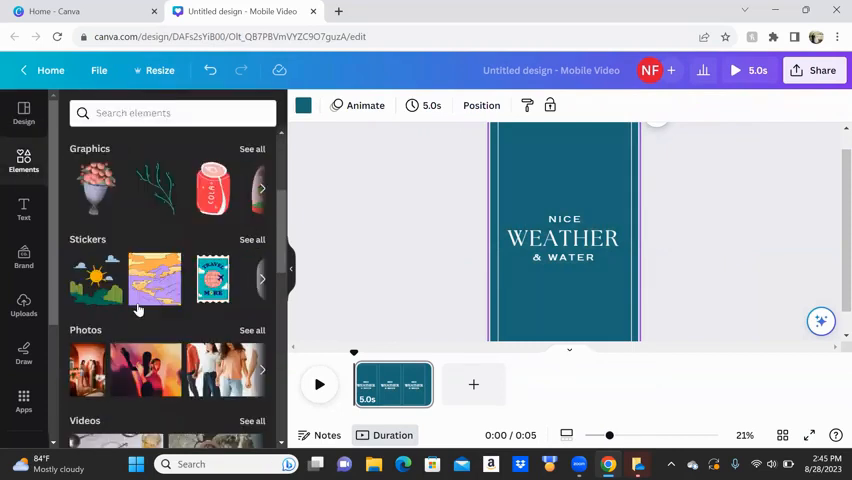
pyautogui.scroll(-3)
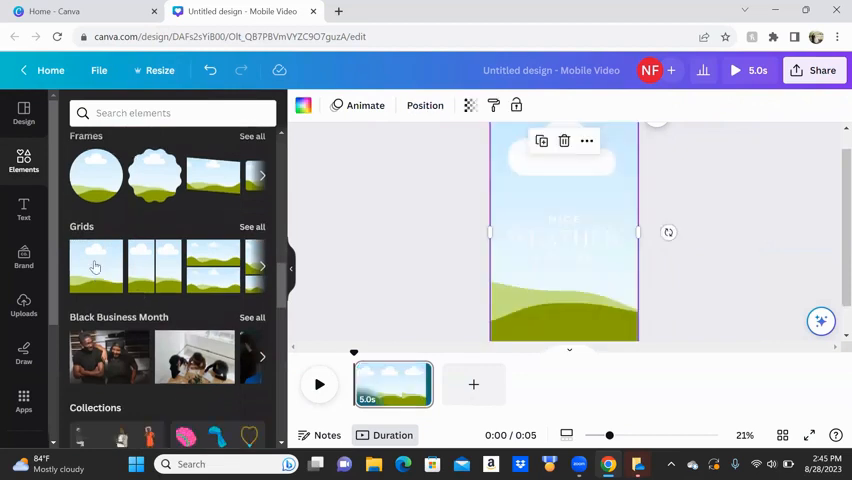
pyautogui.click(424, 105)
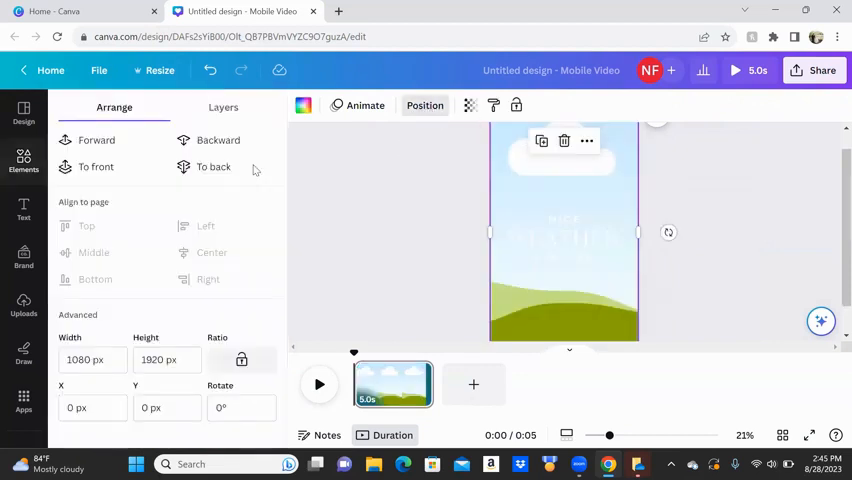
pyautogui.click(213, 167)
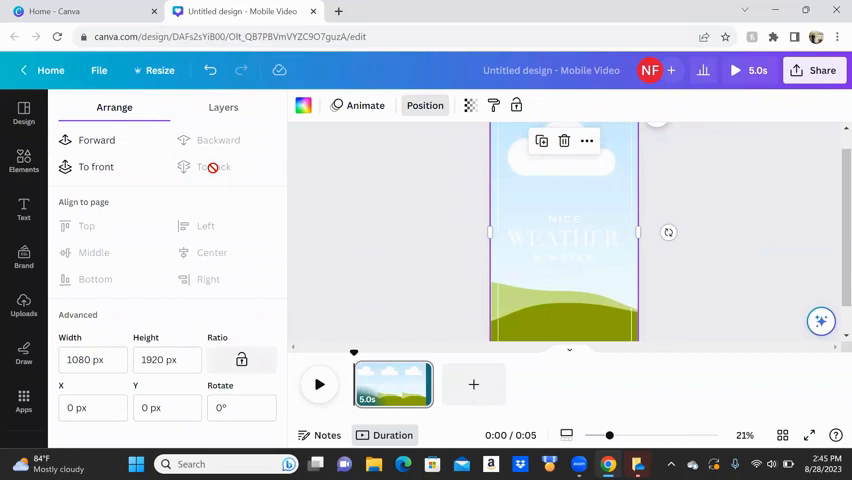
pyautogui.click(23, 113)
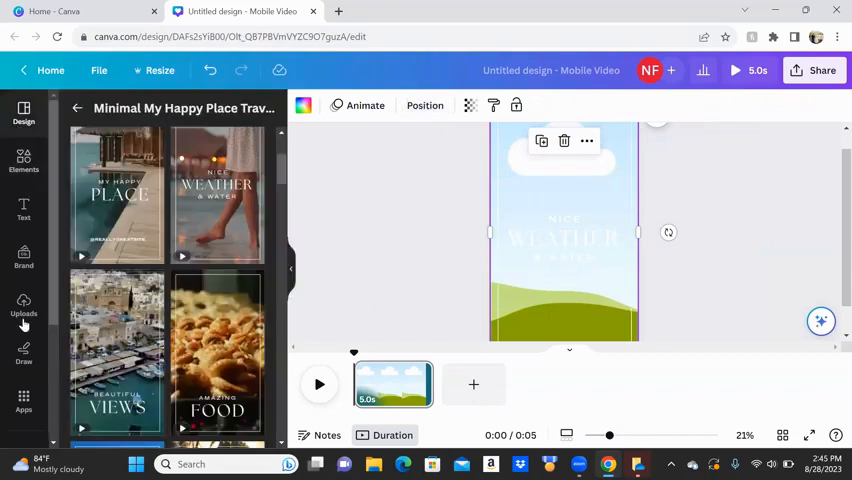
# Step: Drop the uploaded succulent video into the grid, preview the reel, and open Share
pyautogui.click(23, 305)
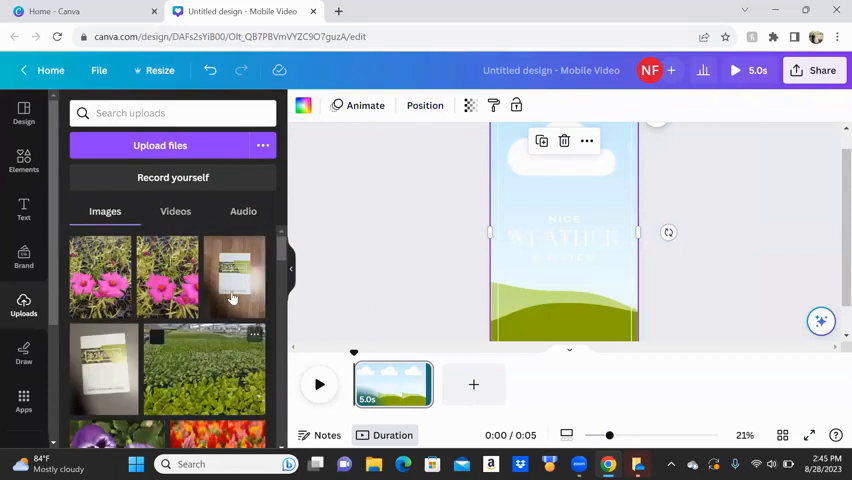
pyautogui.scroll(-3)
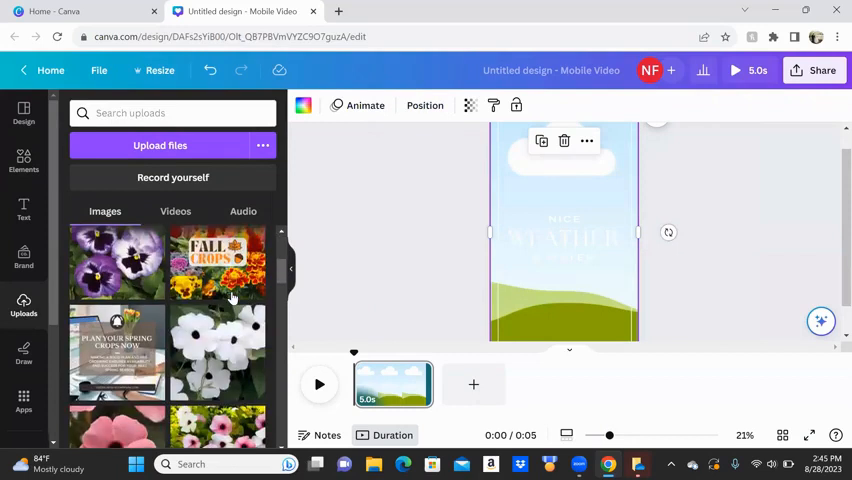
pyautogui.click(175, 211)
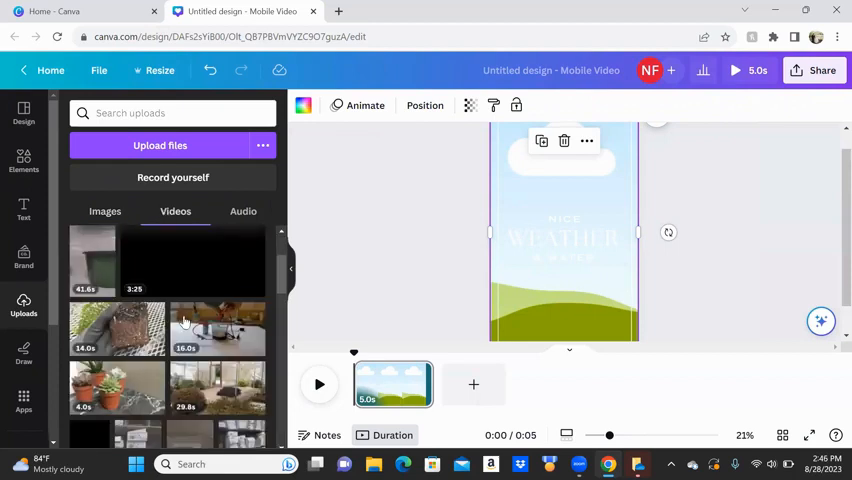
pyautogui.scroll(-3)
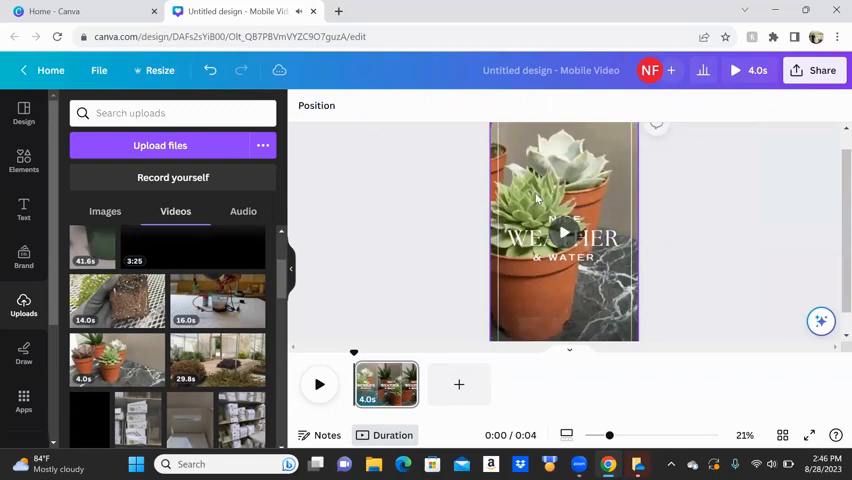
pyautogui.click(563, 250)
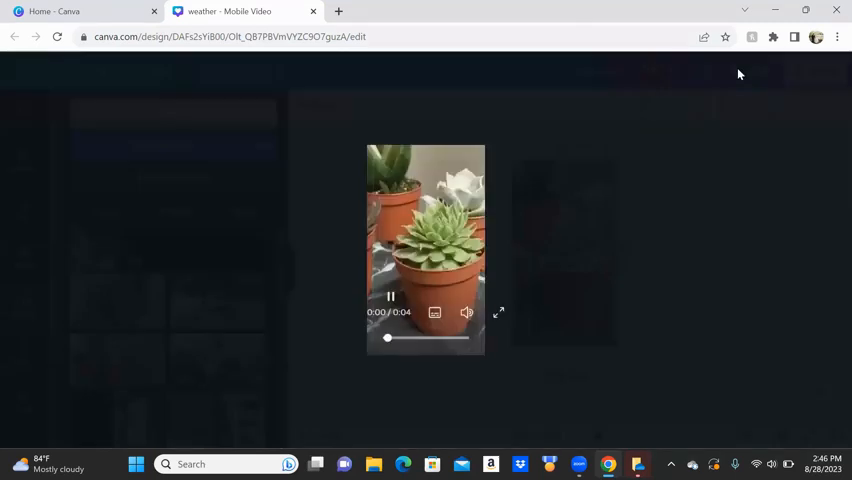
pyautogui.click(499, 312)
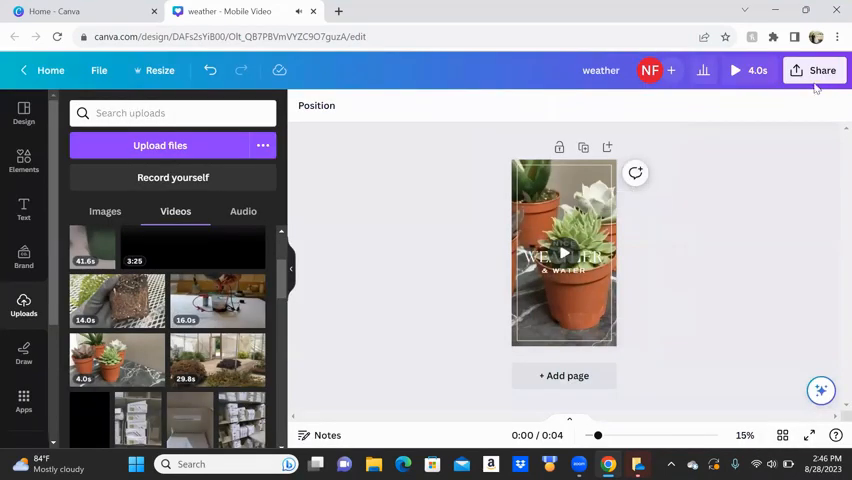
pyautogui.click(814, 70)
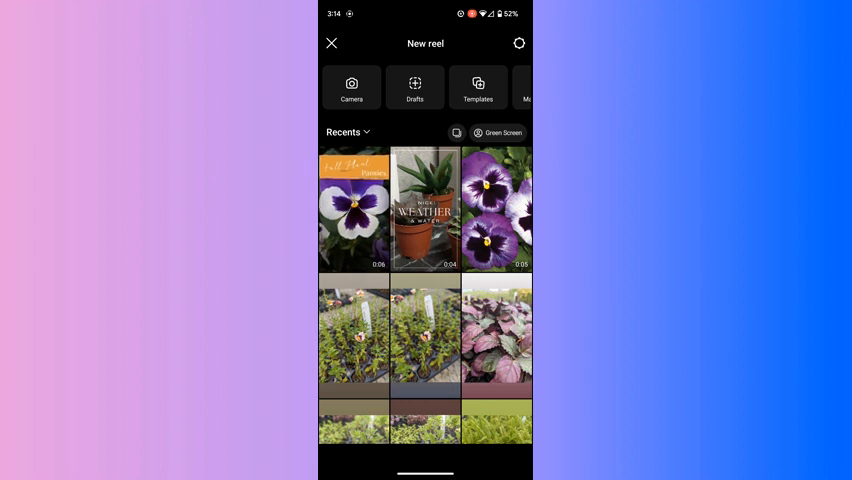
# Step: Start a new Instagram reel and browse Recents for the exported Canva videos
pyautogui.click(353, 208)
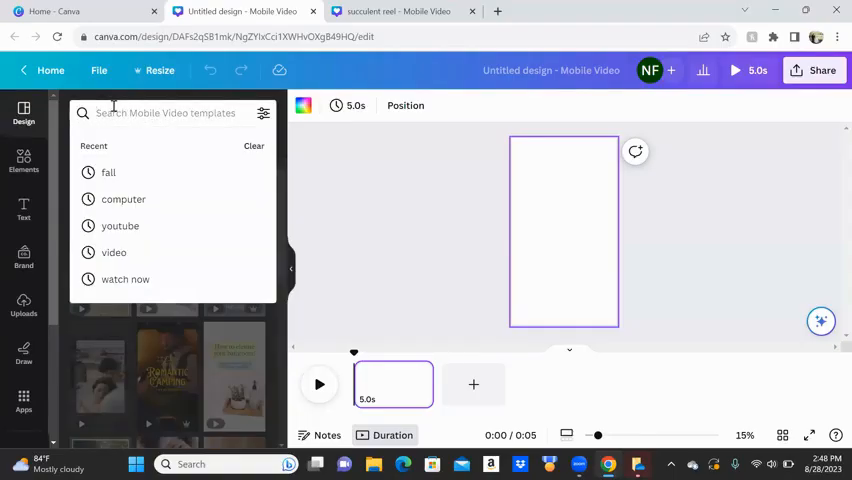
# Step: Search templates for 'fall' and apply the Beige Nude Watercolor Thanksgiving Dinner video template
pyautogui.click(108, 172)
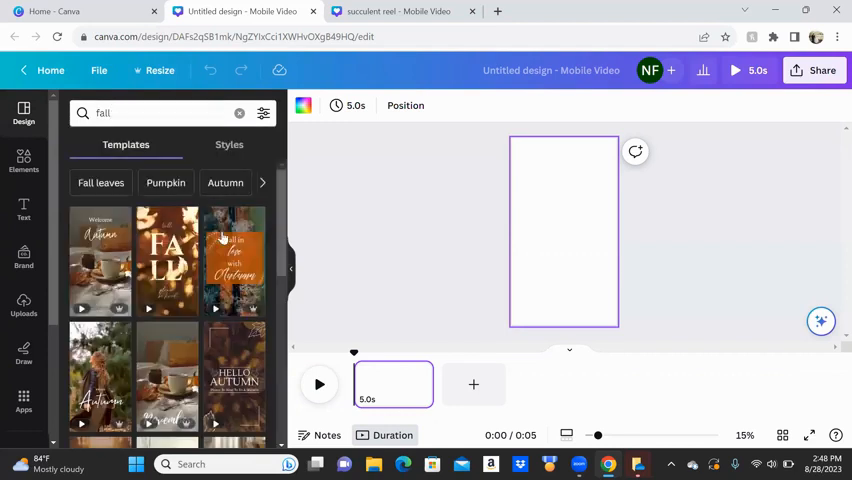
pyautogui.scroll(-3)
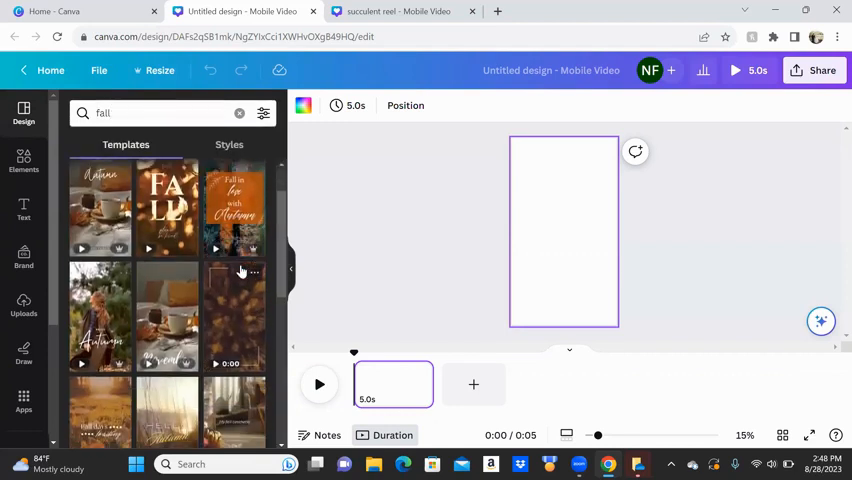
pyautogui.scroll(-3)
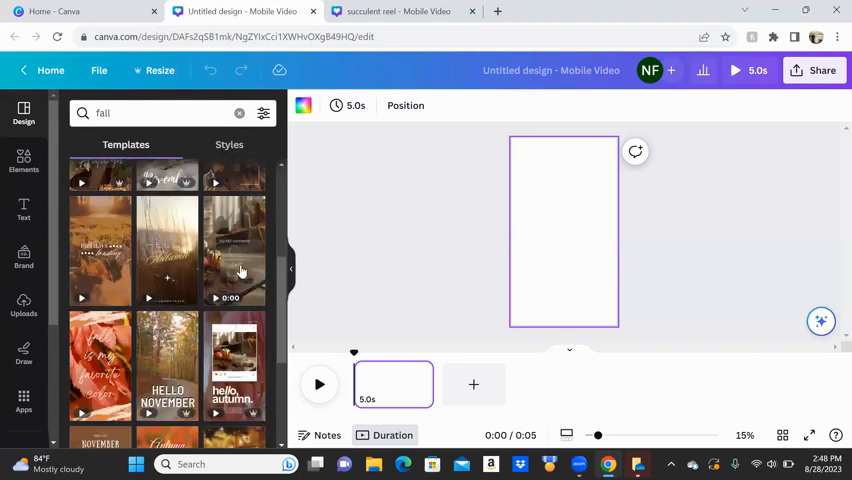
pyautogui.scroll(-3)
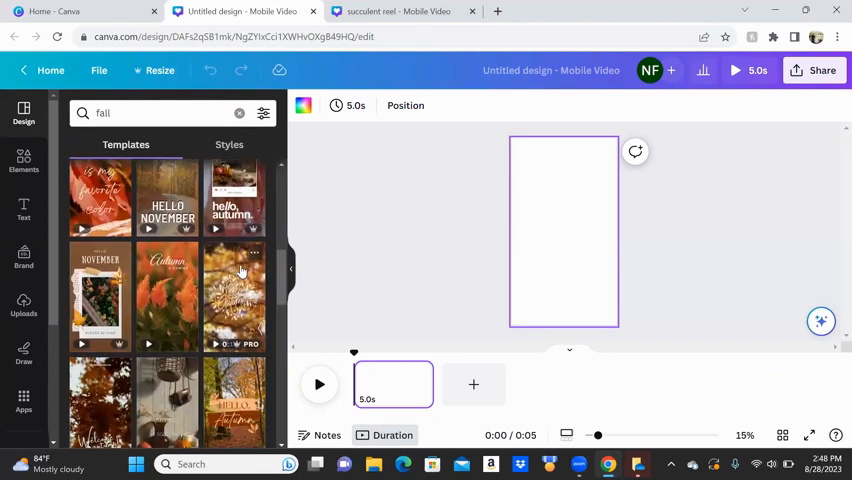
pyautogui.scroll(-3)
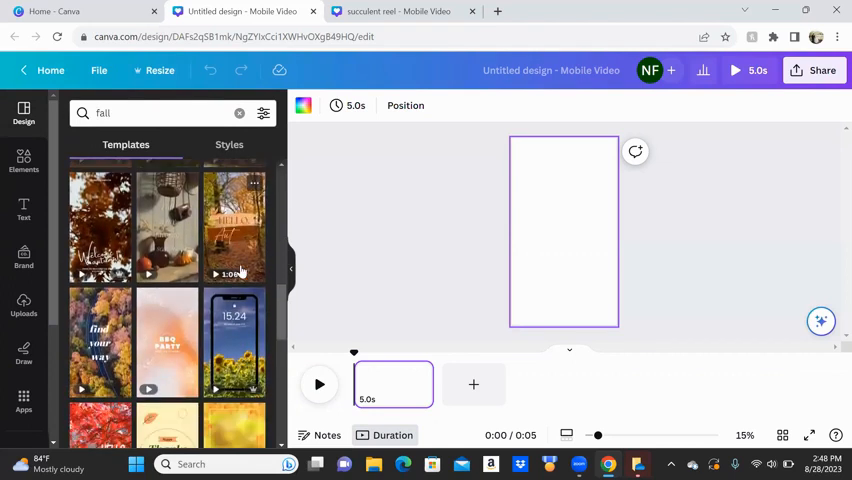
pyautogui.scroll(-3)
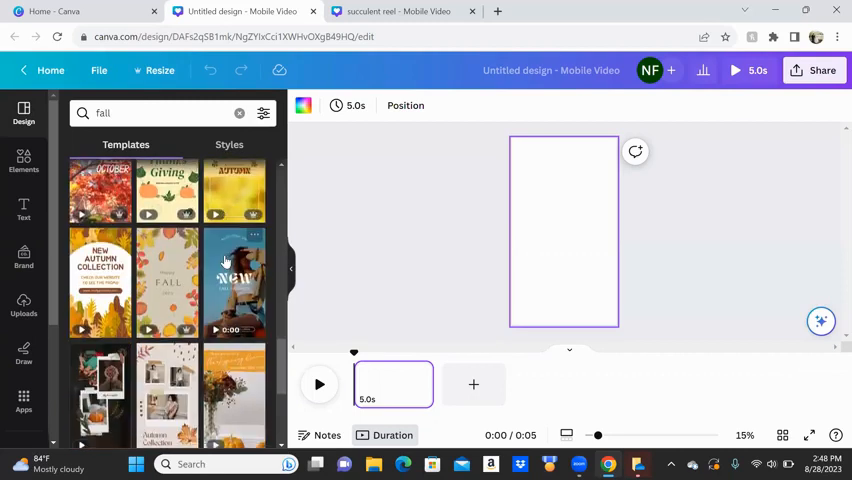
pyautogui.scroll(-3)
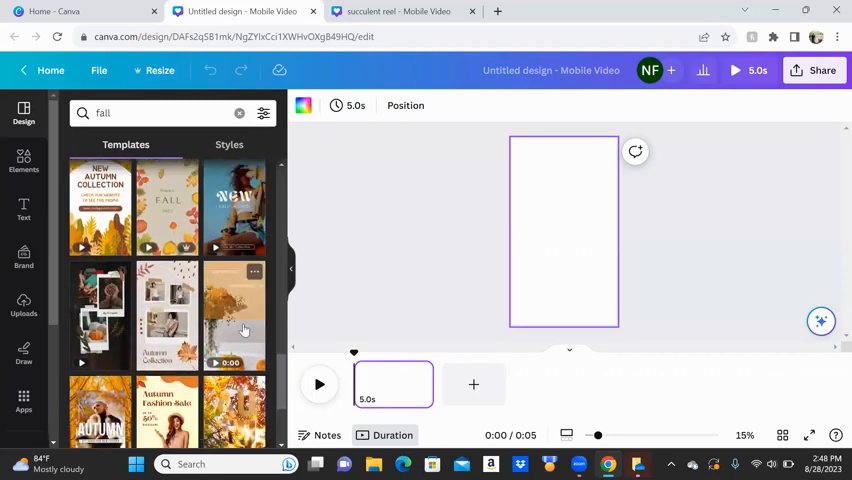
pyautogui.click(234, 310)
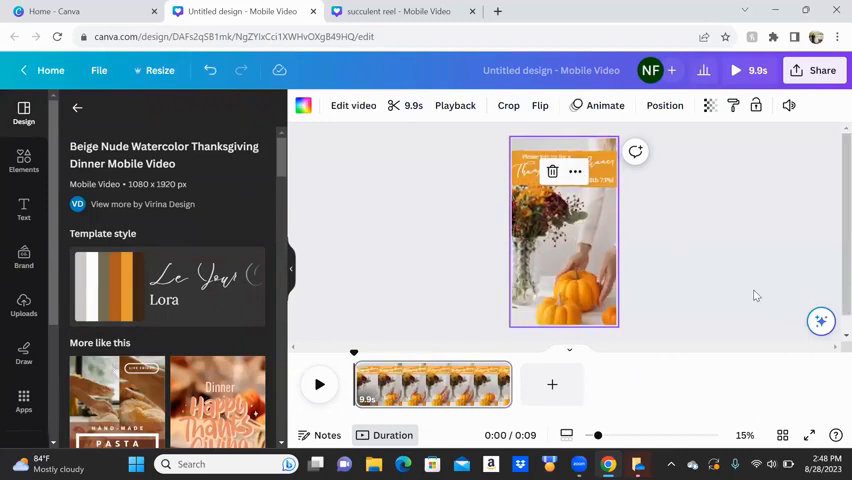
# Step: Add a full-page grid from Elements and arrange it behind the orange banner text
pyautogui.click(23, 160)
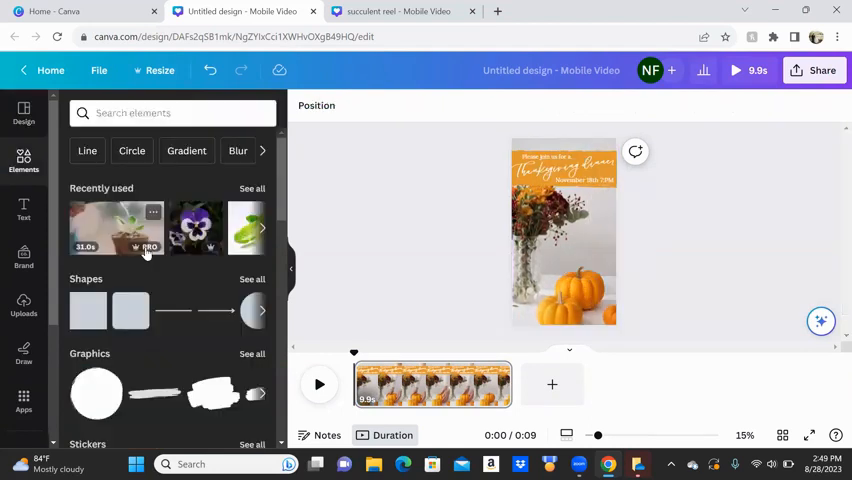
pyautogui.scroll(-3)
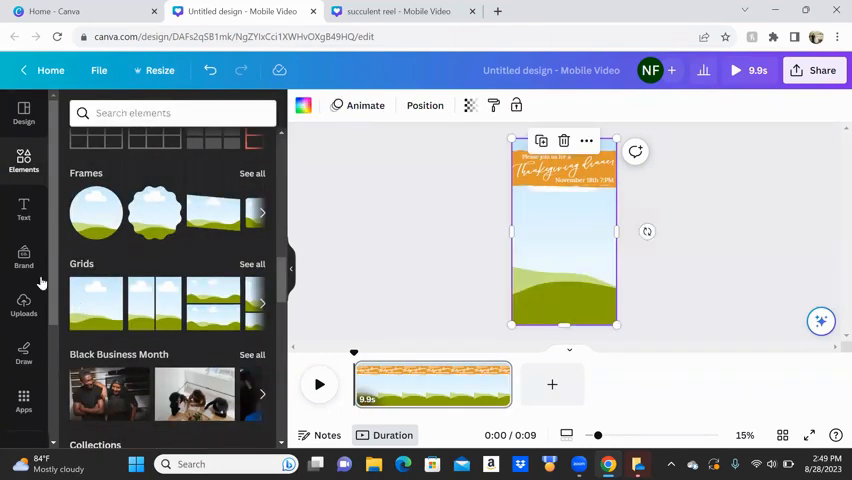
pyautogui.click(424, 105)
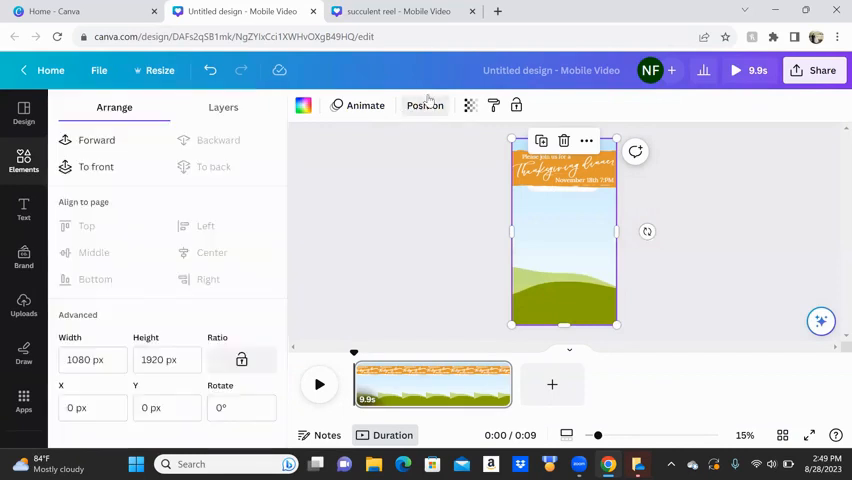
pyautogui.click(23, 162)
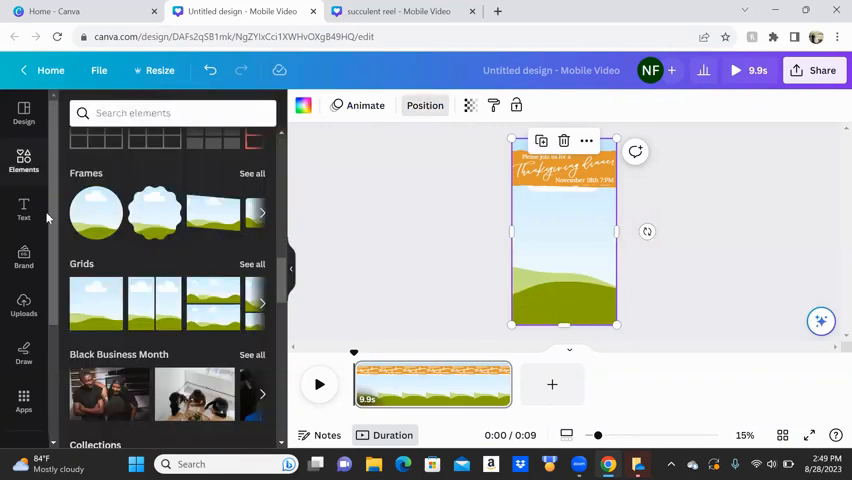
pyautogui.scroll(-3)
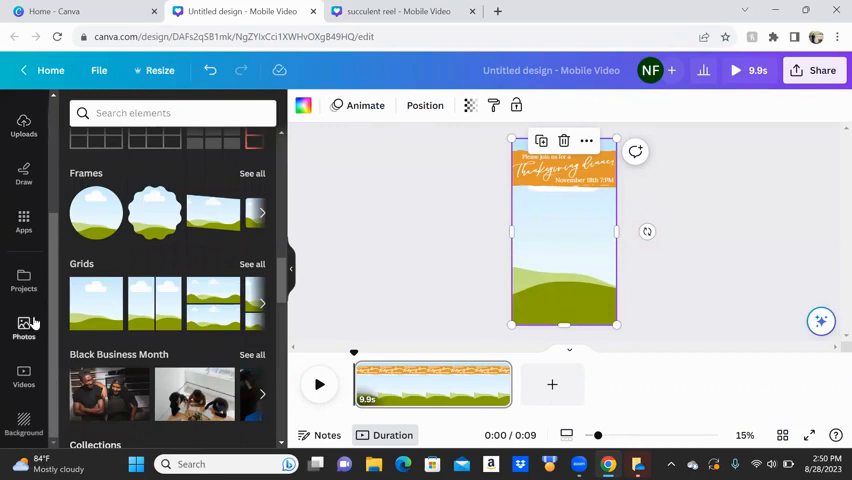
pyautogui.click(160, 113)
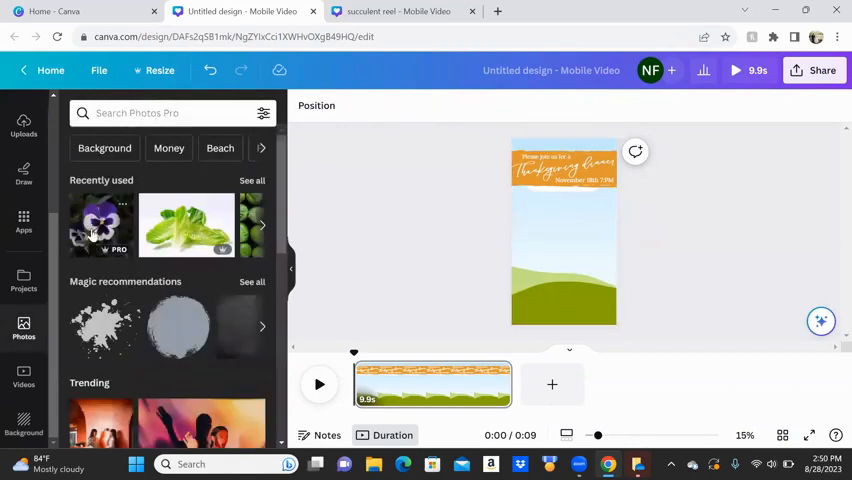
# Step: Fill the grid with a purple pansy photo, enlarge the Fall Plant title, and change the date to Pansies
pyautogui.click(100, 225)
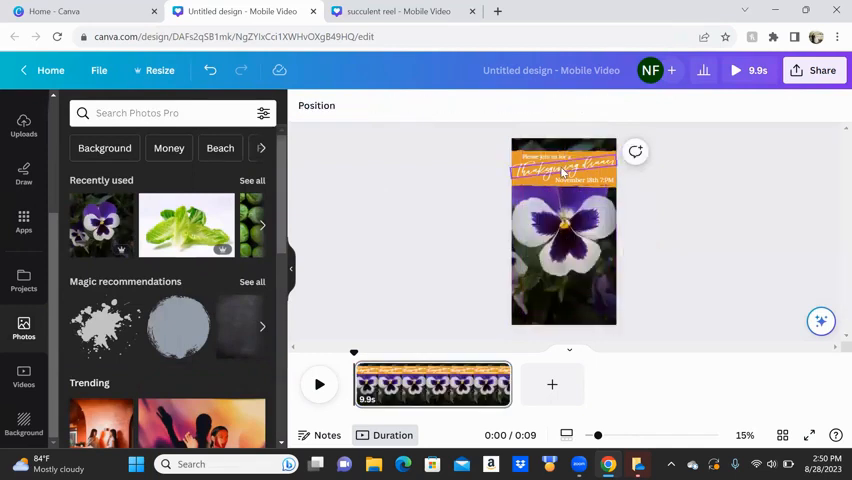
pyautogui.click(563, 165)
pyautogui.write('Fall Feast')
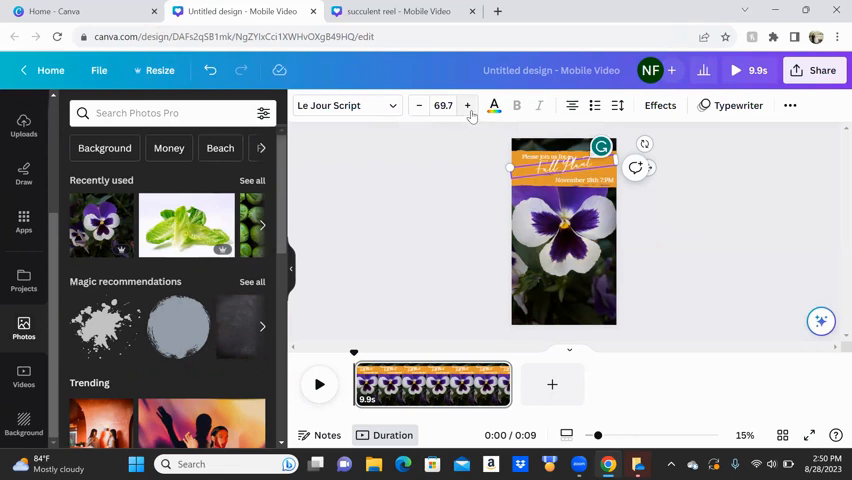
pyautogui.click(467, 105)
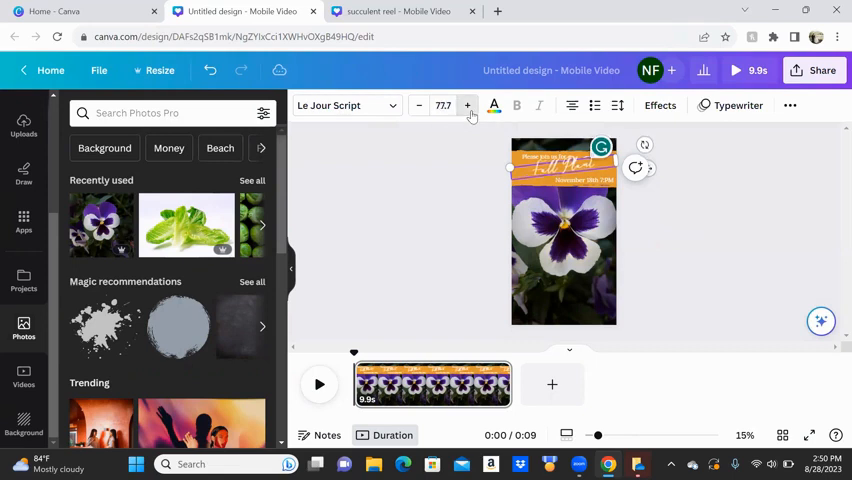
pyautogui.click(467, 105)
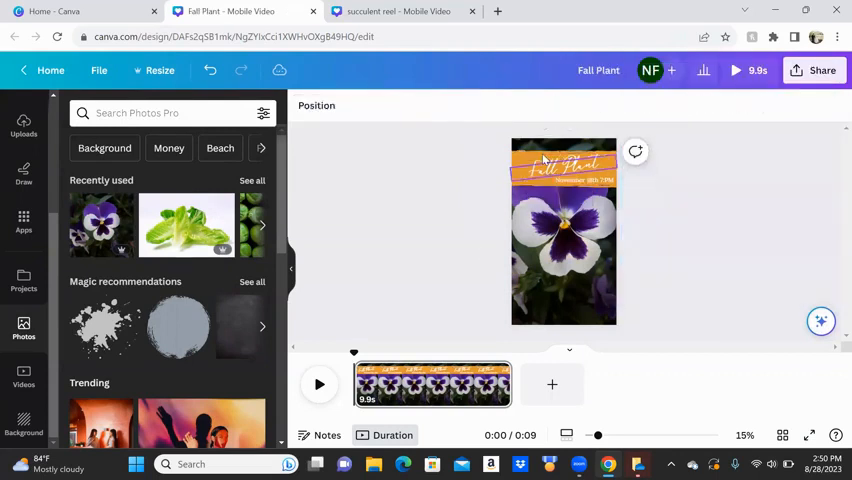
pyautogui.click(563, 165)
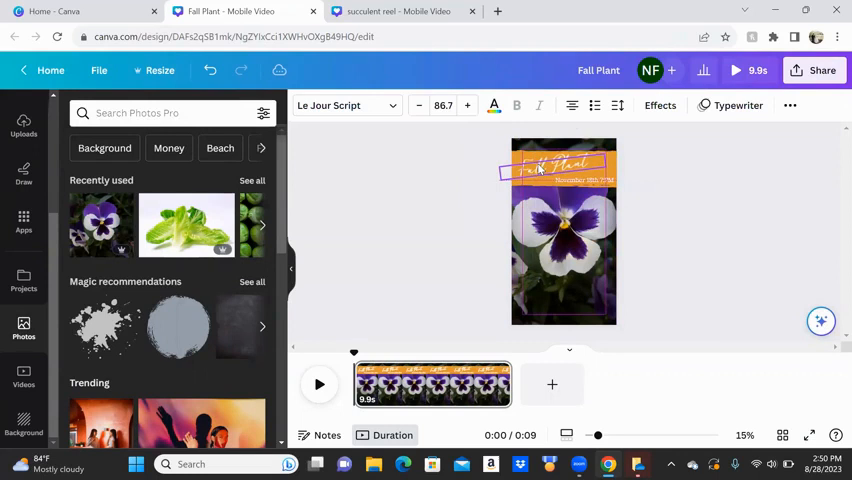
pyautogui.click(548, 164)
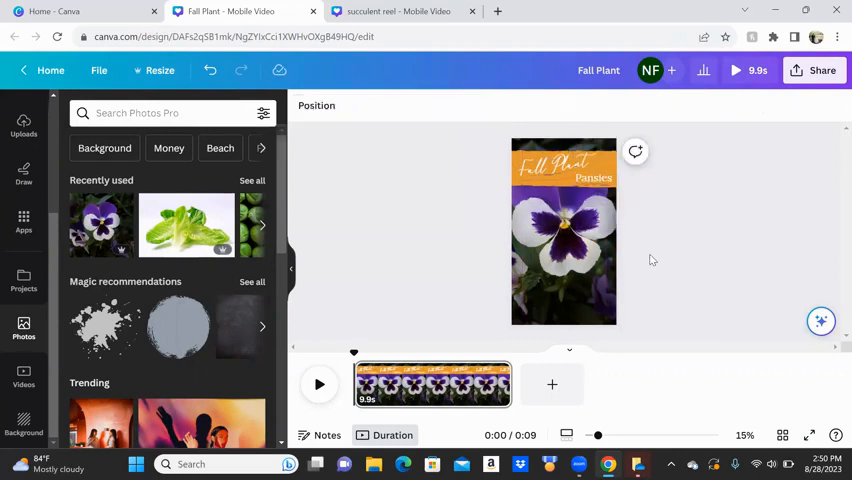
# Step: Merge the Fall Plant clips into a single 6-second page and play it back
pyautogui.click(563, 232)
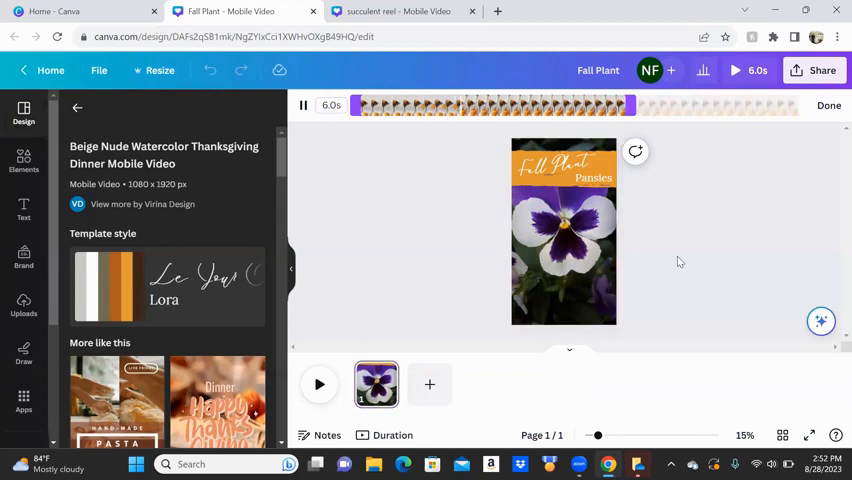
# Step: Select the Fall Plant title and preview its Typewriter and other entrance animations
pyautogui.click(548, 166)
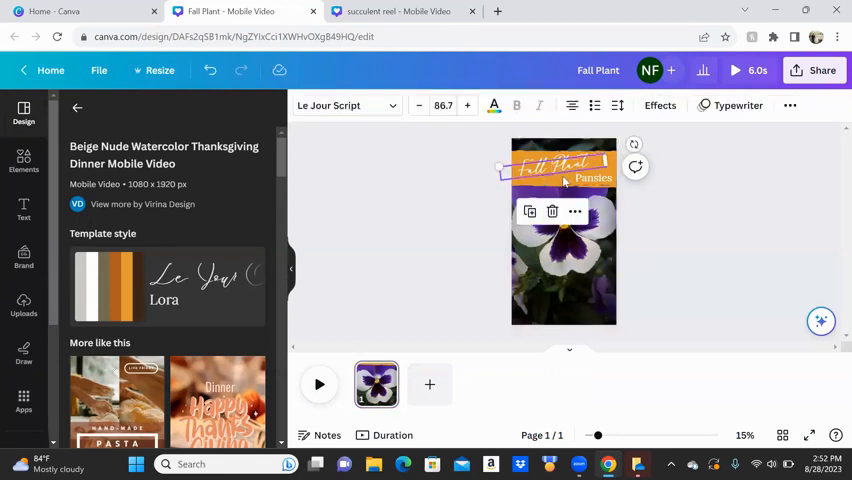
pyautogui.click(548, 166)
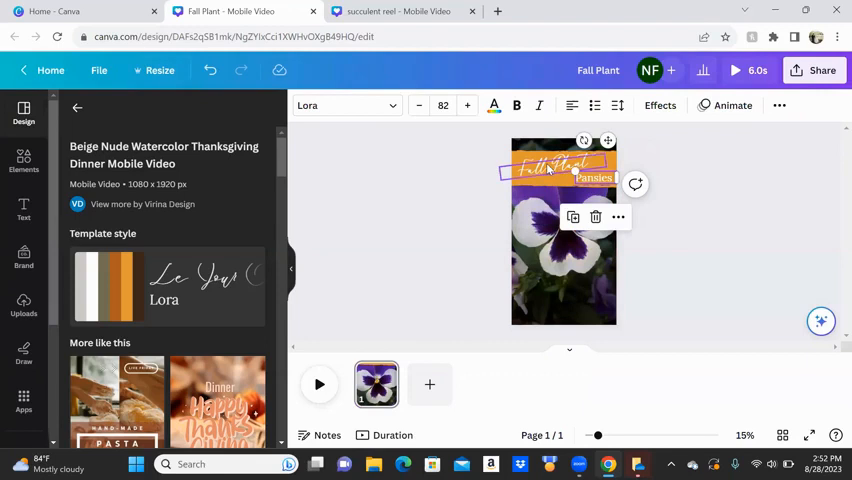
pyautogui.click(732, 105)
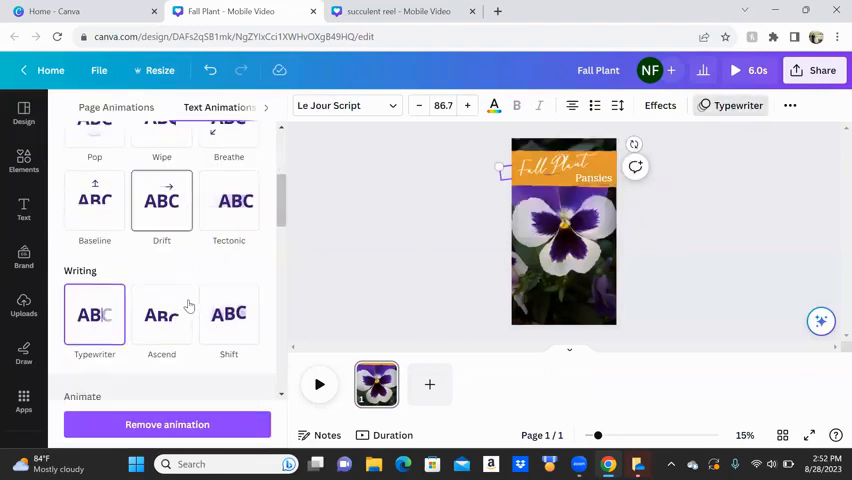
pyautogui.click(94, 314)
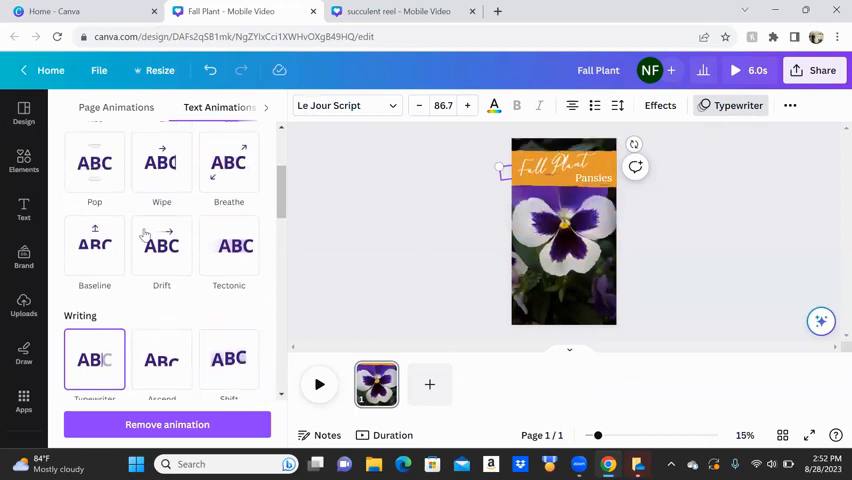
pyautogui.click(229, 246)
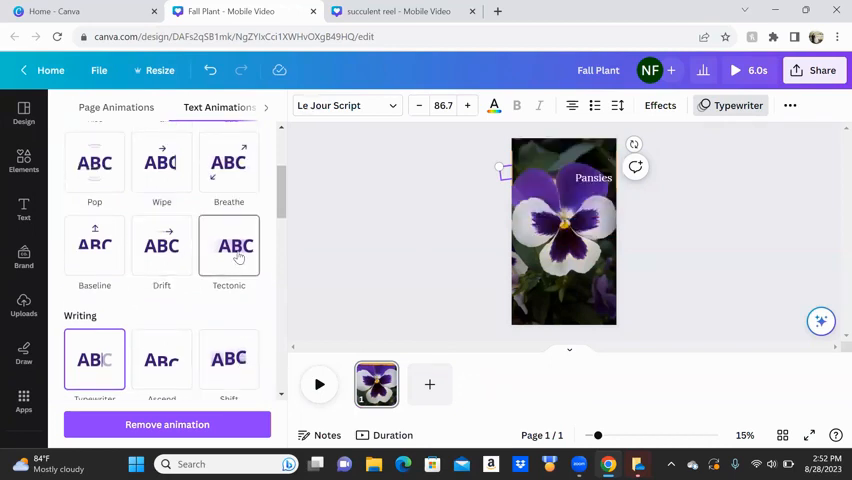
# Step: Give the Pansies text a Fade entrance and select the whole orange title banner
pyautogui.click(94, 165)
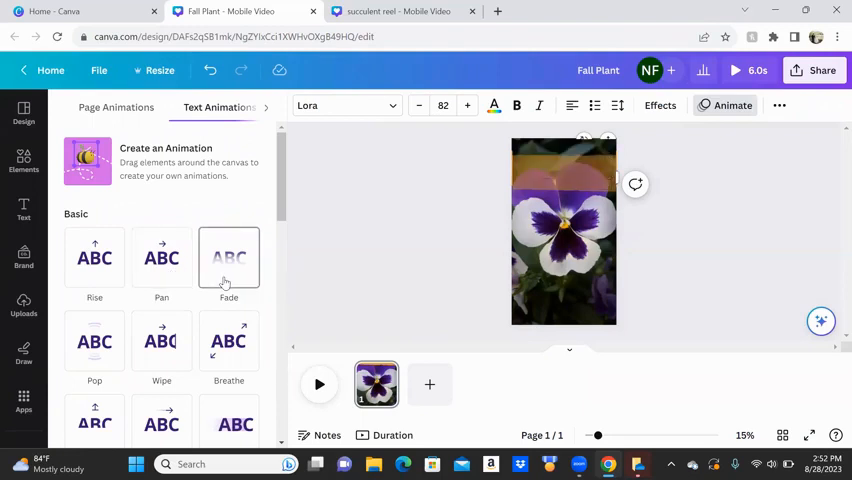
pyautogui.click(228, 260)
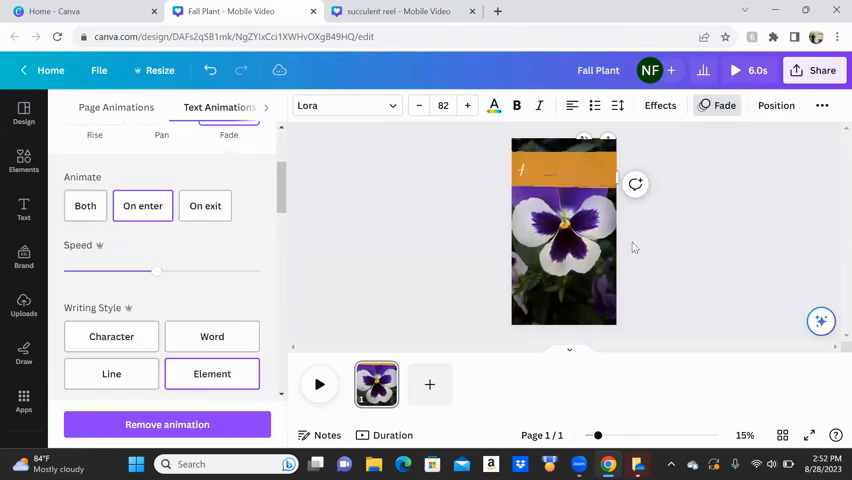
pyautogui.click(563, 170)
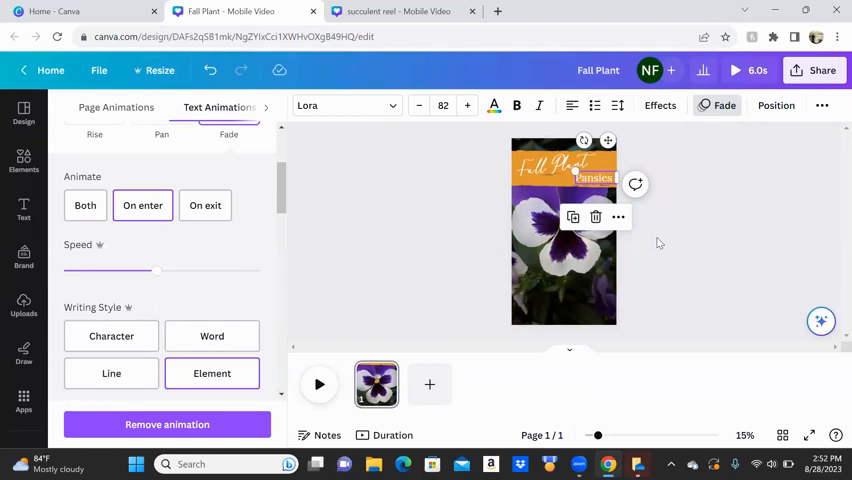
pyautogui.click(560, 165)
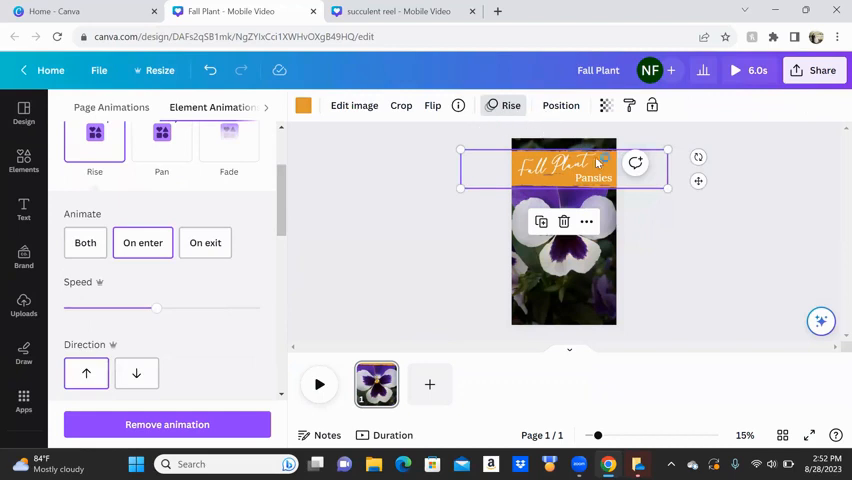
pyautogui.moveTo(695, 238)
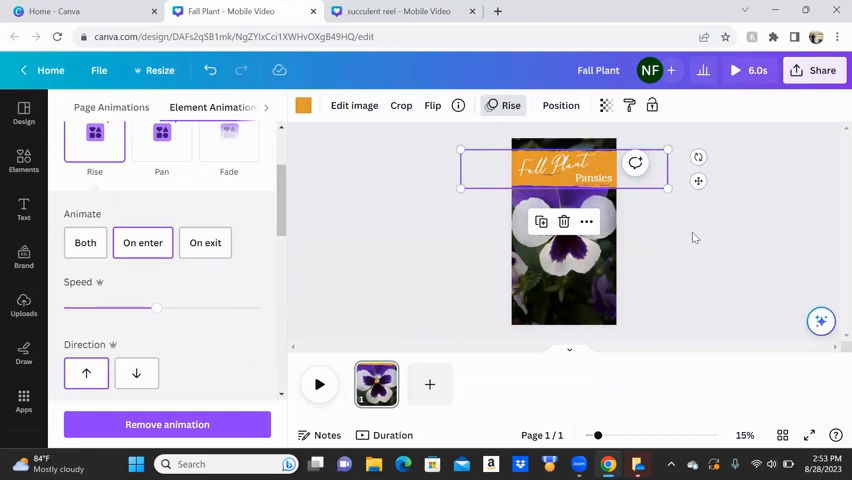
pyautogui.moveTo(740, 274)
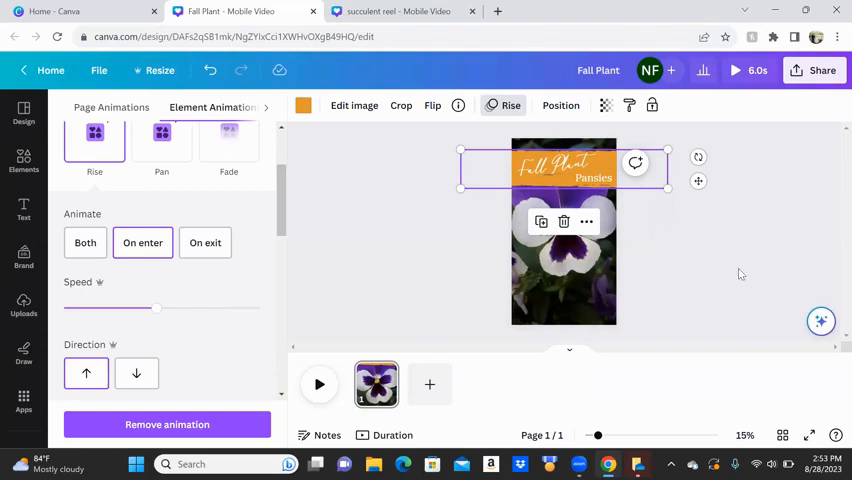
# Step: Create a blank Instagram Reel design from the Canva home page
pyautogui.click(23, 113)
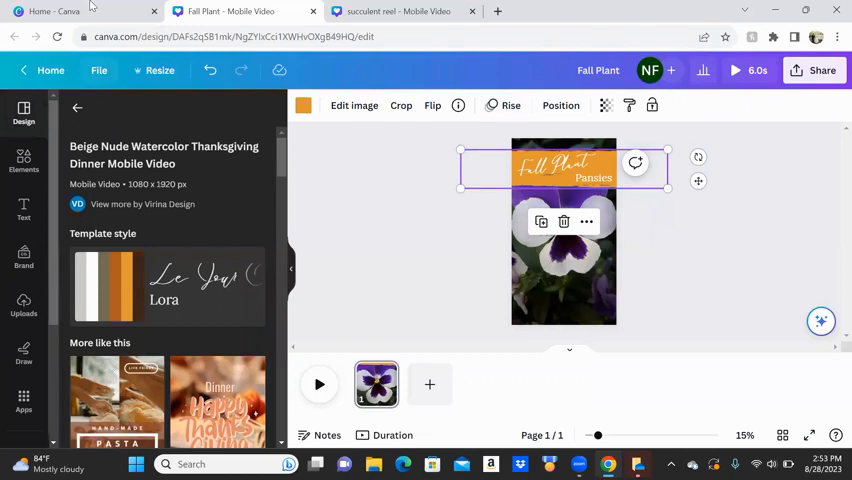
pyautogui.click(57, 69)
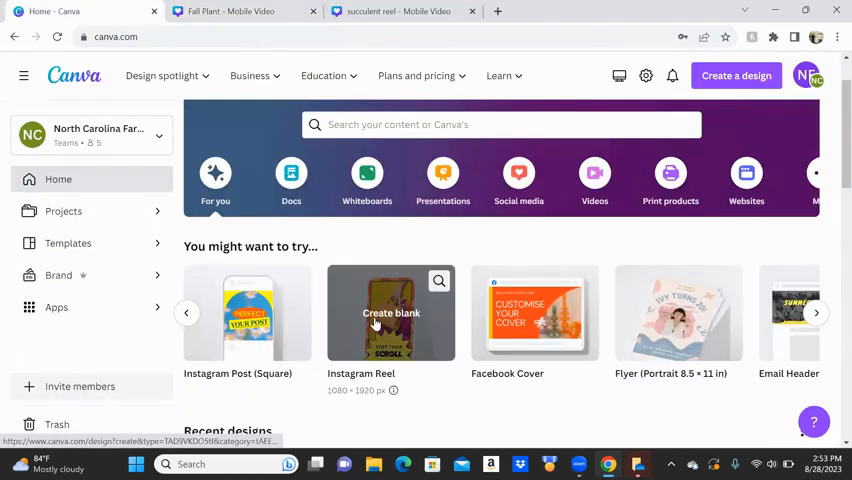
pyautogui.click(391, 313)
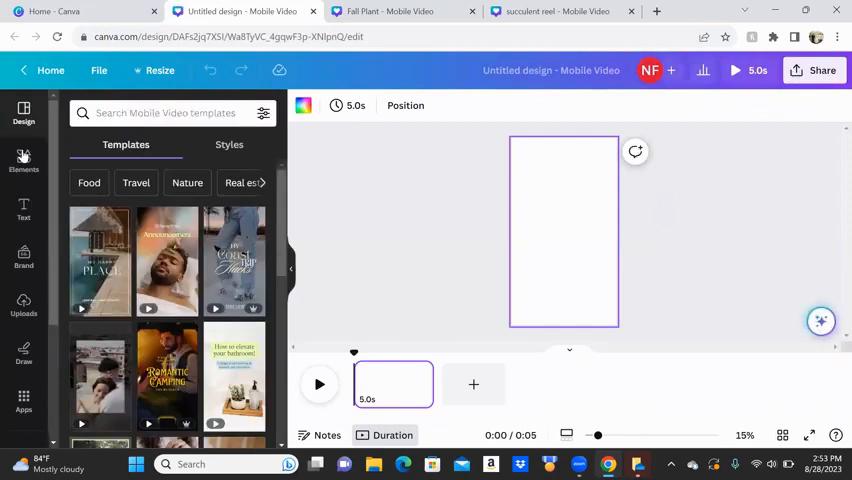
# Step: Fill the page with the single-photo sky-and-hills grid from Elements
pyautogui.click(23, 160)
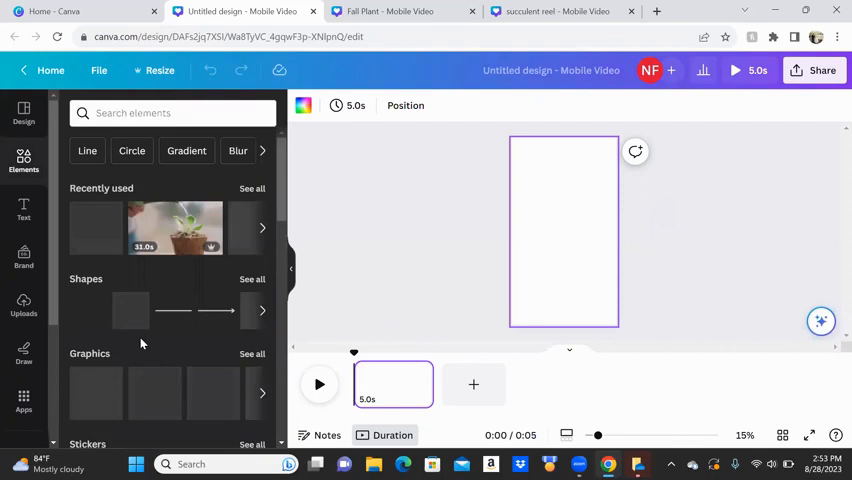
pyautogui.scroll(-3)
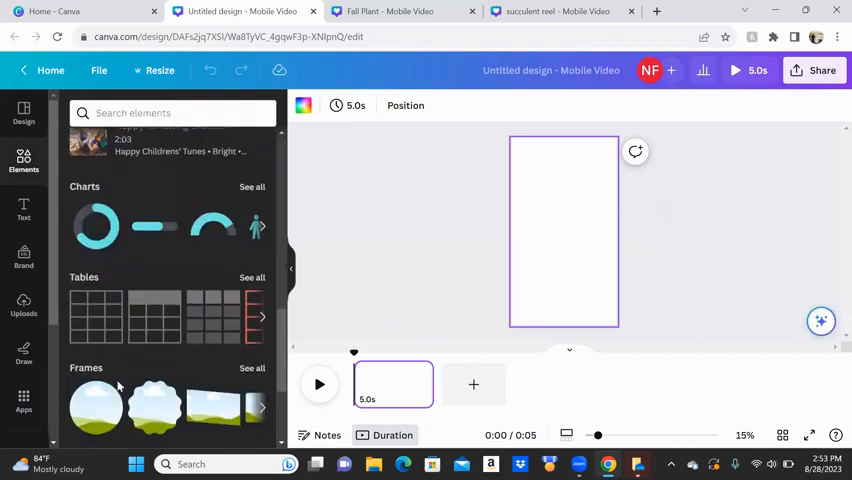
pyautogui.scroll(-3)
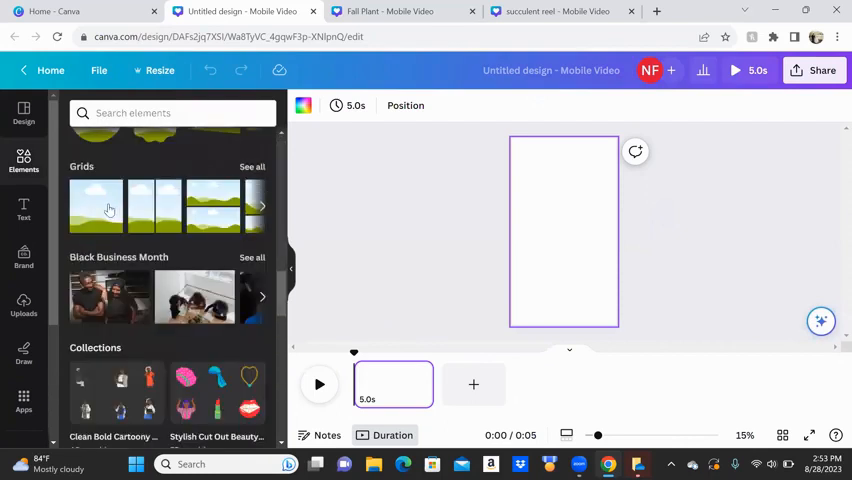
pyautogui.click(95, 207)
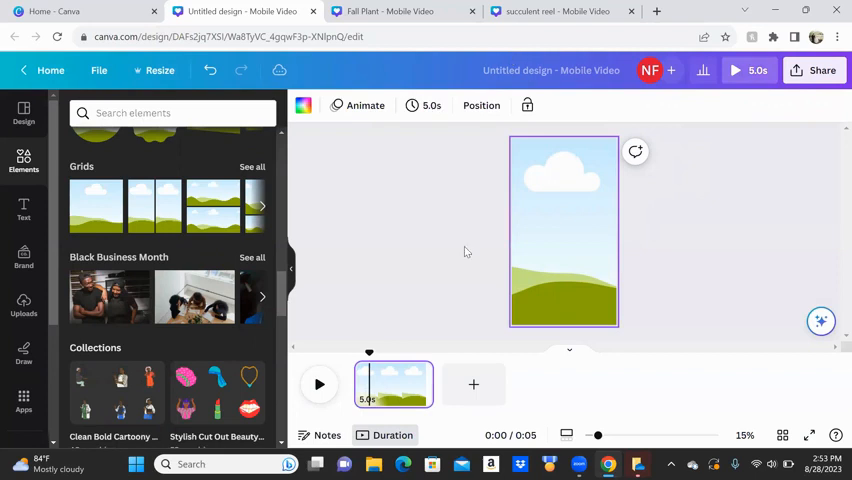
# Step: Set the page to 1.5 seconds and duplicate it into five sky-and-hills pages
pyautogui.click(424, 105)
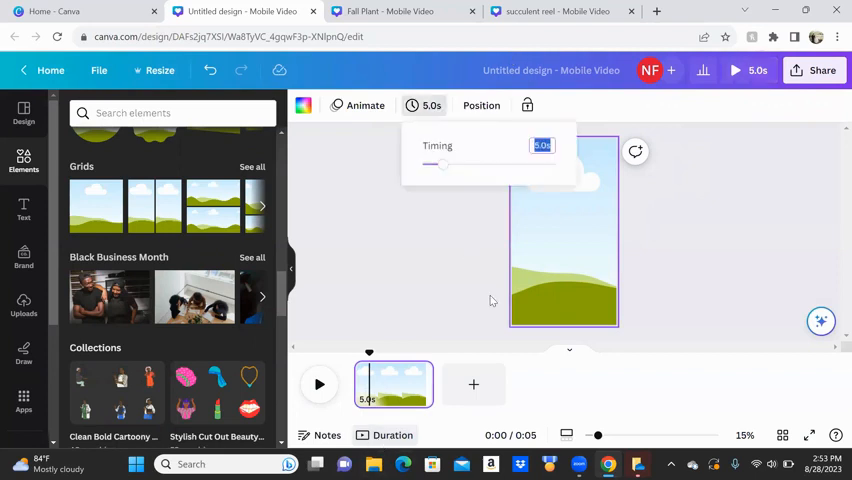
pyautogui.moveTo(489, 214)
pyautogui.write('1.5')
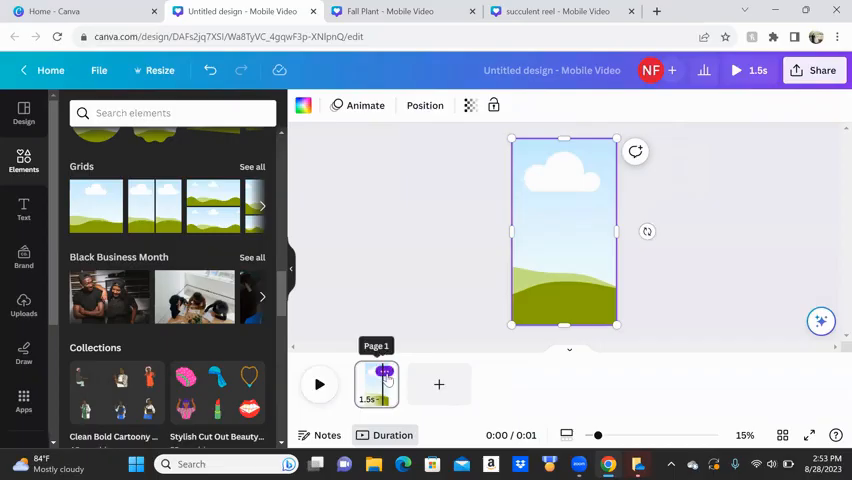
pyautogui.rightClick(376, 384)
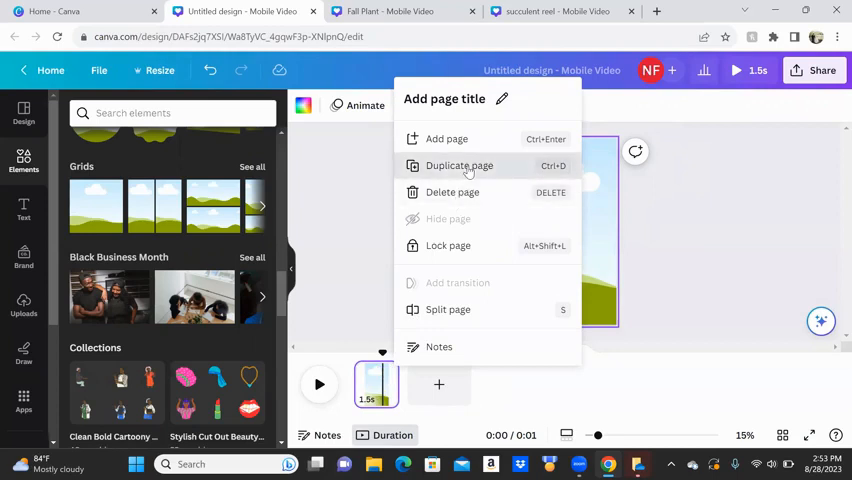
pyautogui.click(459, 165)
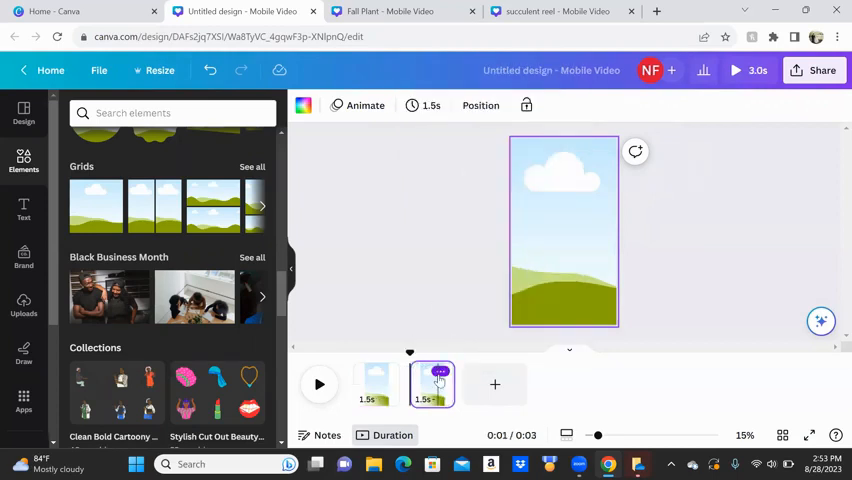
pyautogui.click(489, 384)
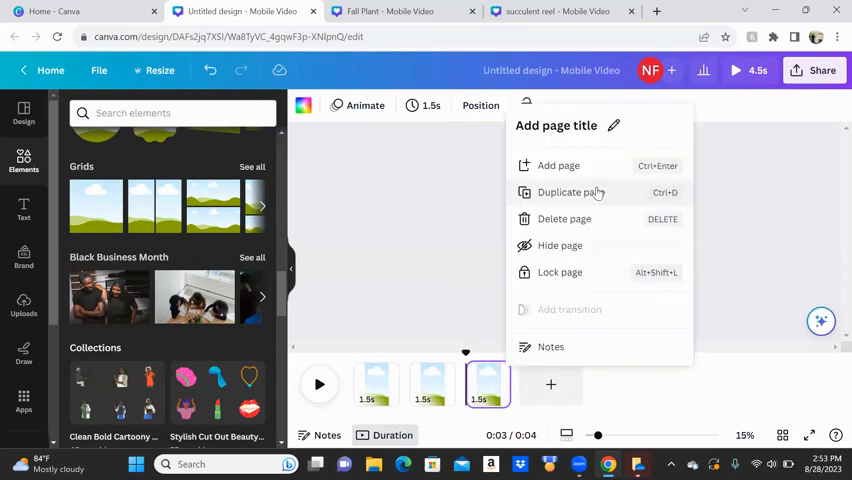
pyautogui.click(570, 192)
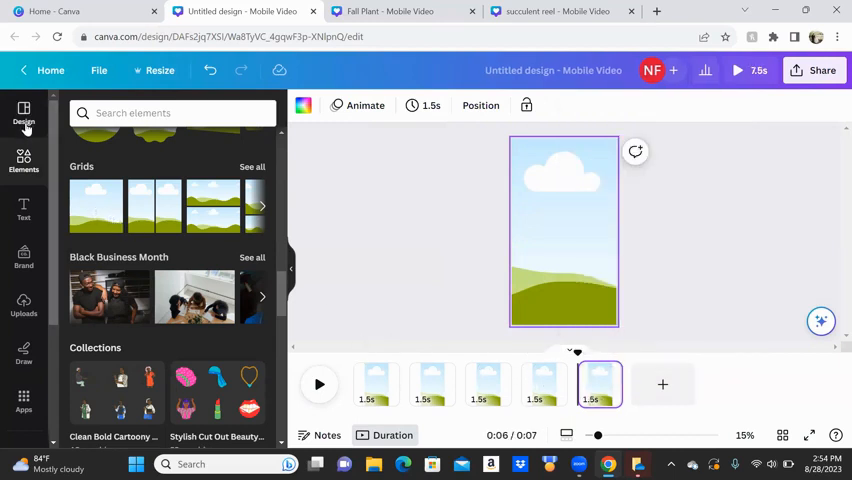
pyautogui.scroll(-3)
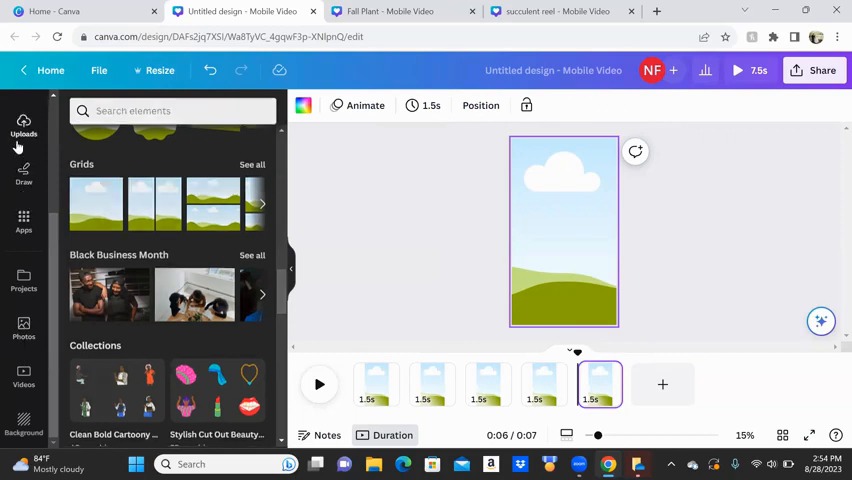
# Step: Place uploaded Fall Crops, seedlings, pansies and orange flowers photos on pages one to four
pyautogui.click(23, 125)
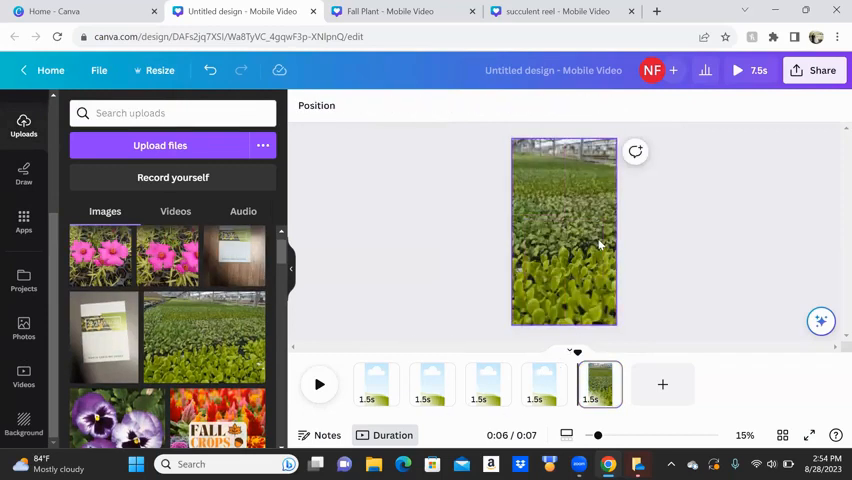
pyautogui.doubleClick(563, 230)
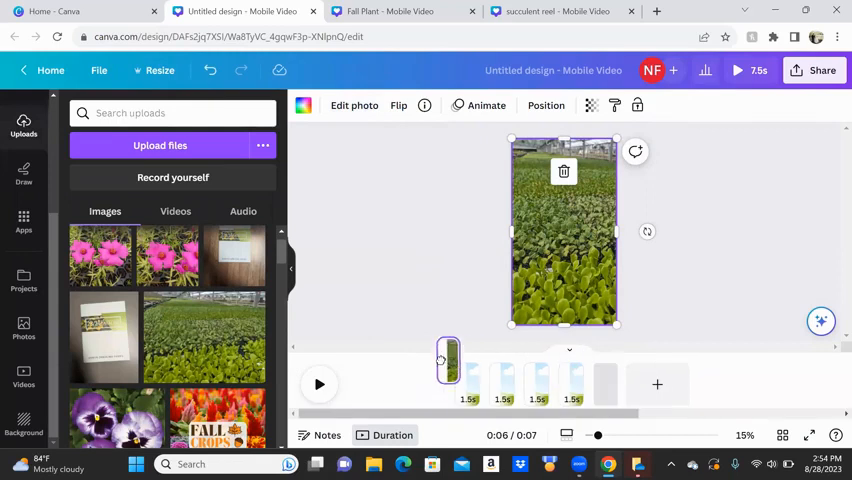
pyautogui.click(433, 384)
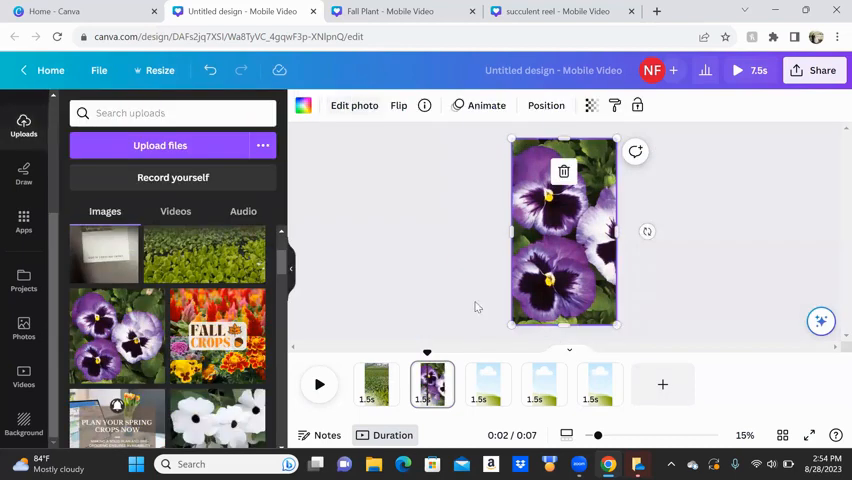
pyautogui.click(488, 384)
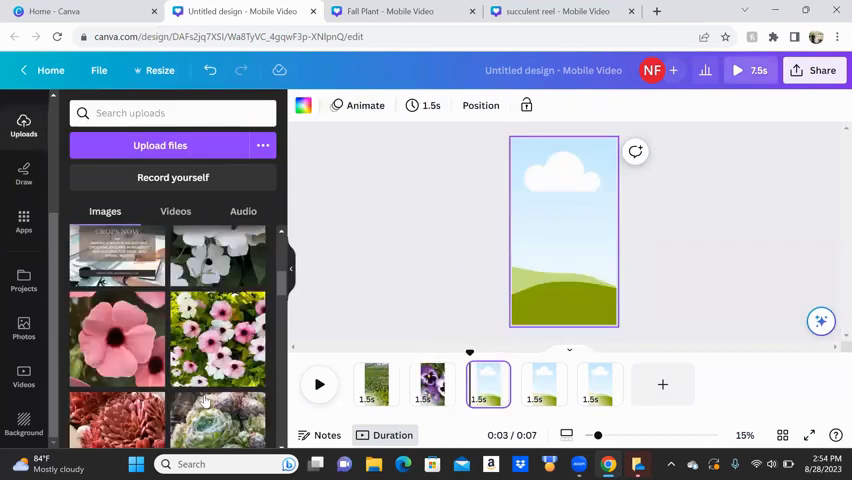
pyautogui.scroll(-3)
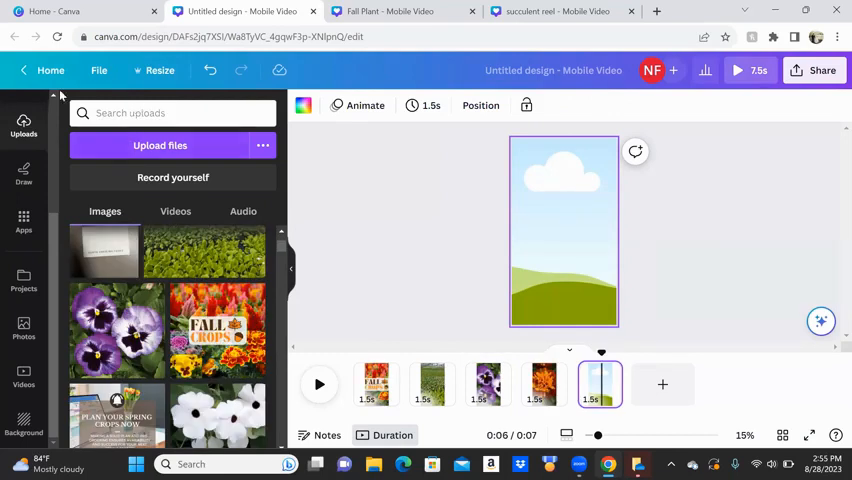
pyautogui.moveTo(23, 170)
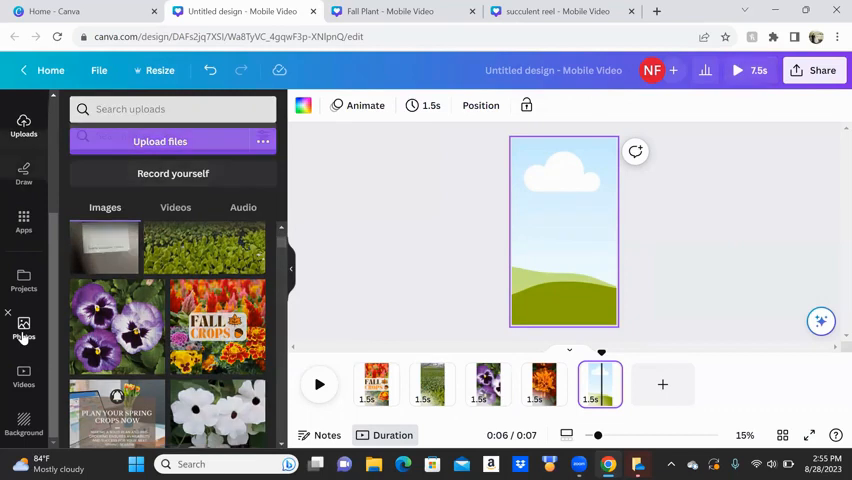
# Step: Add the Brussels sprouts photo from recently used Photos to page five
pyautogui.click(23, 328)
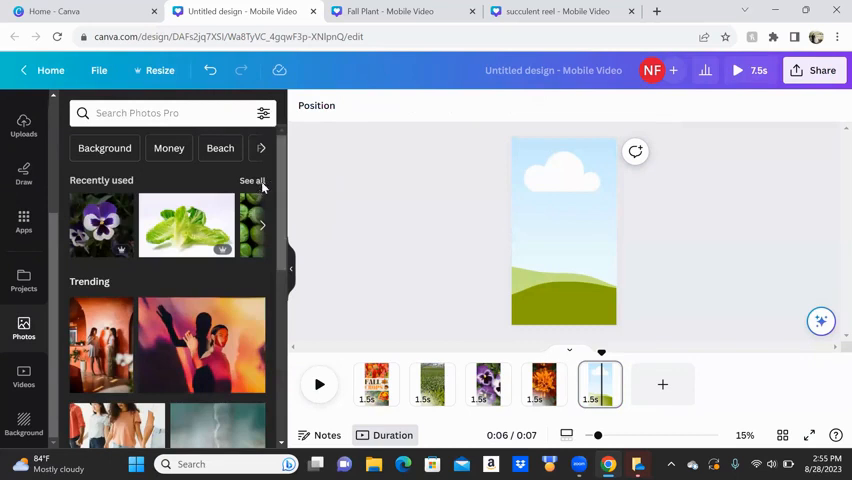
pyautogui.click(252, 181)
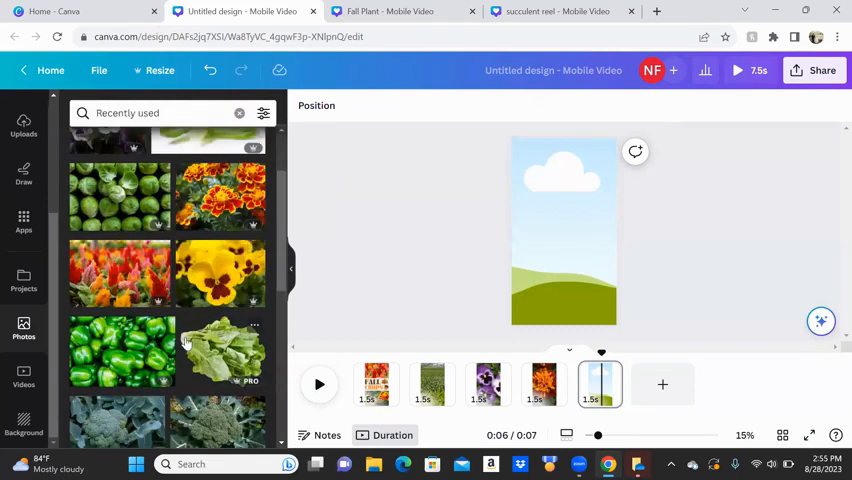
pyautogui.scroll(-3)
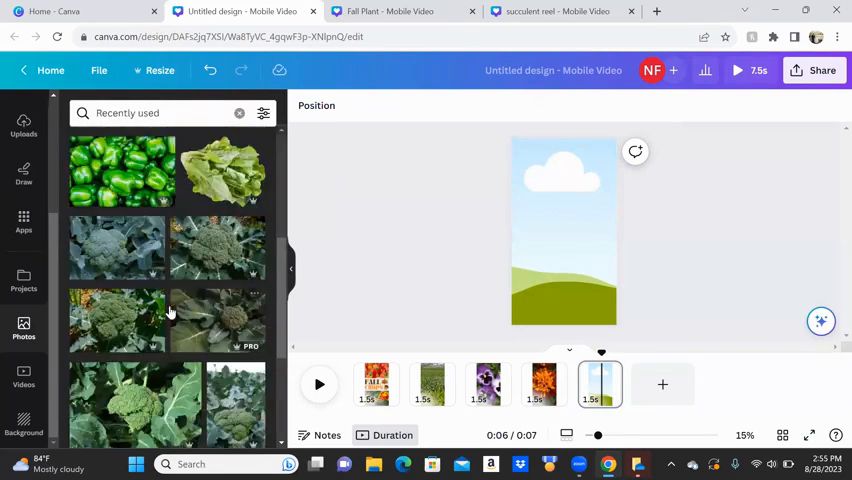
pyautogui.scroll(-3)
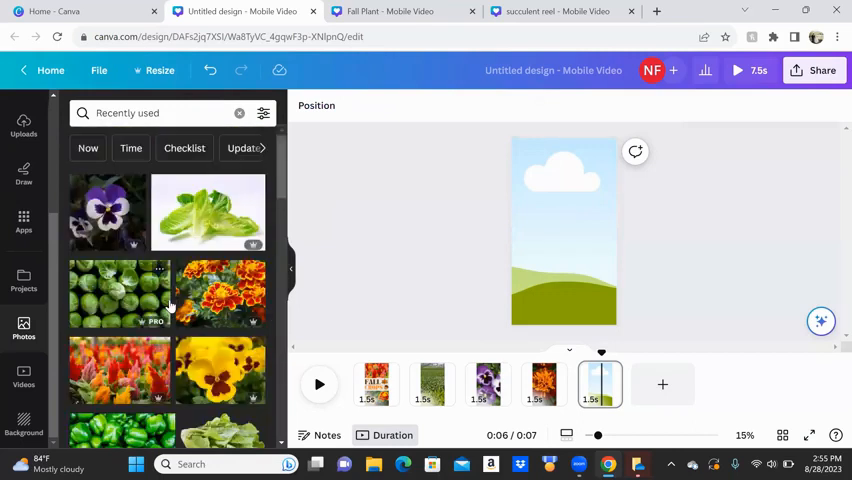
pyautogui.click(120, 293)
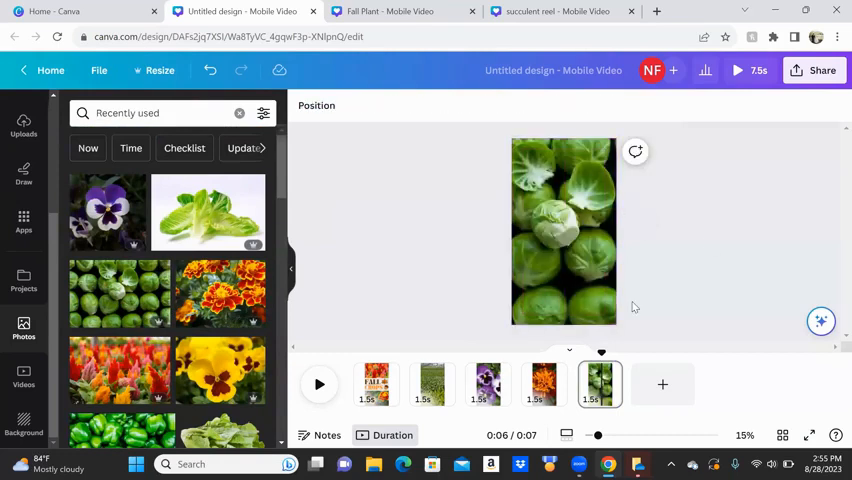
pyautogui.moveTo(833, 162)
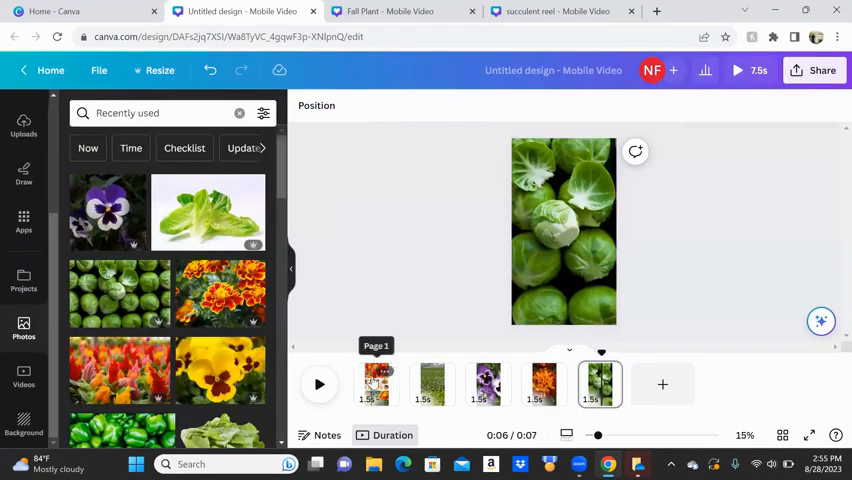
# Step: Return to the start of the reel and close the full-screen preview
pyautogui.click(376, 384)
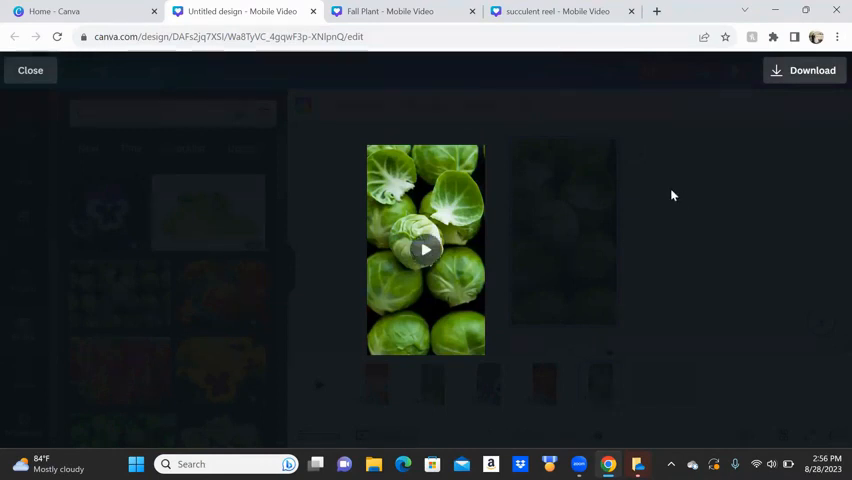
pyautogui.click(30, 70)
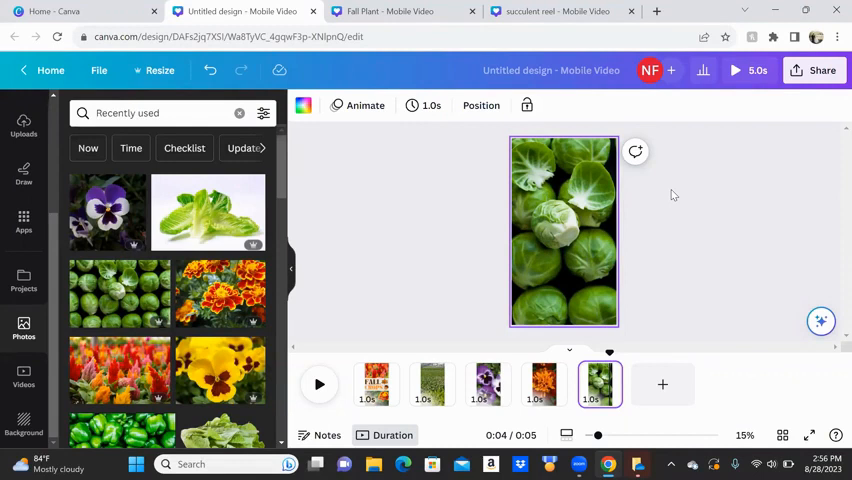
pyautogui.moveTo(675, 184)
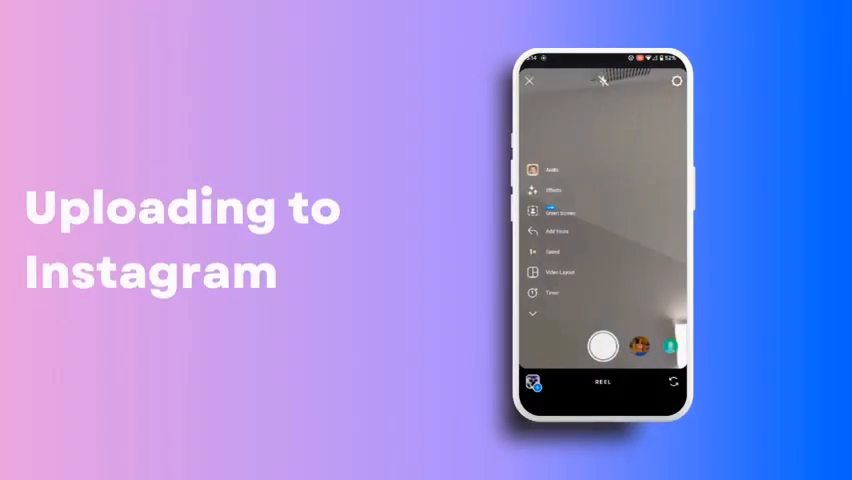
# Step: Start an Instagram reel from the Fall Crops video in Recents, then choose its audio section
pyautogui.click(661, 350)
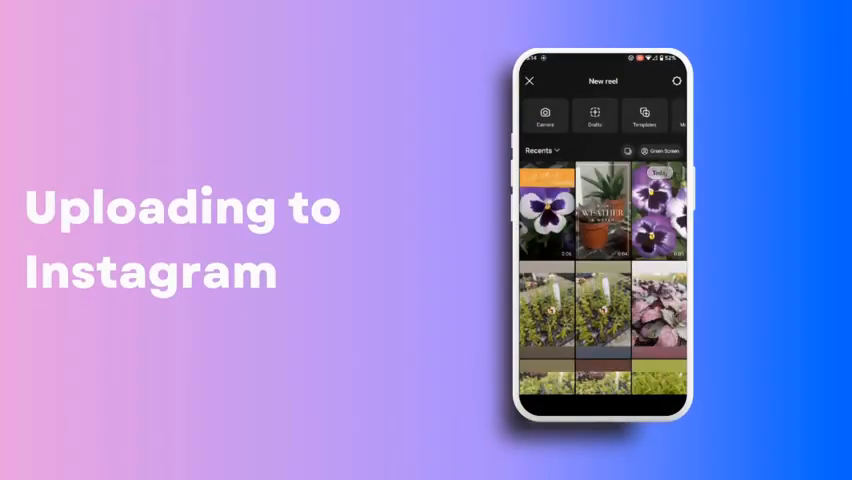
pyautogui.click(543, 115)
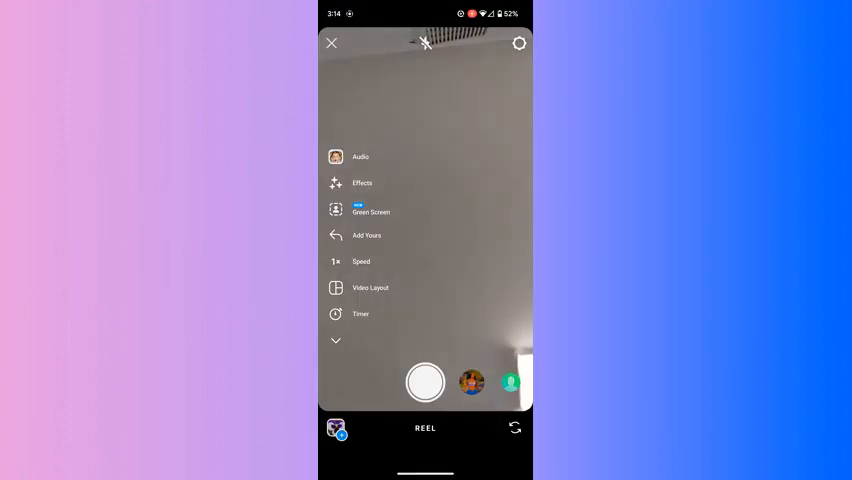
pyautogui.click(471, 382)
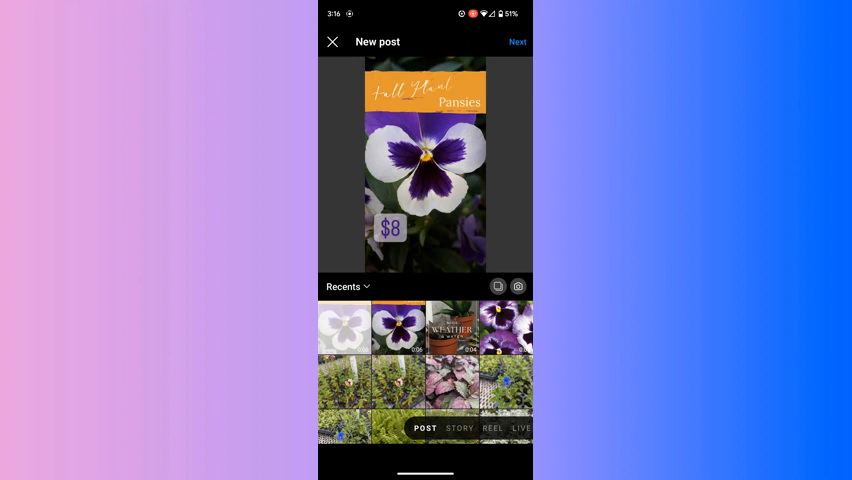
pyautogui.click(492, 428)
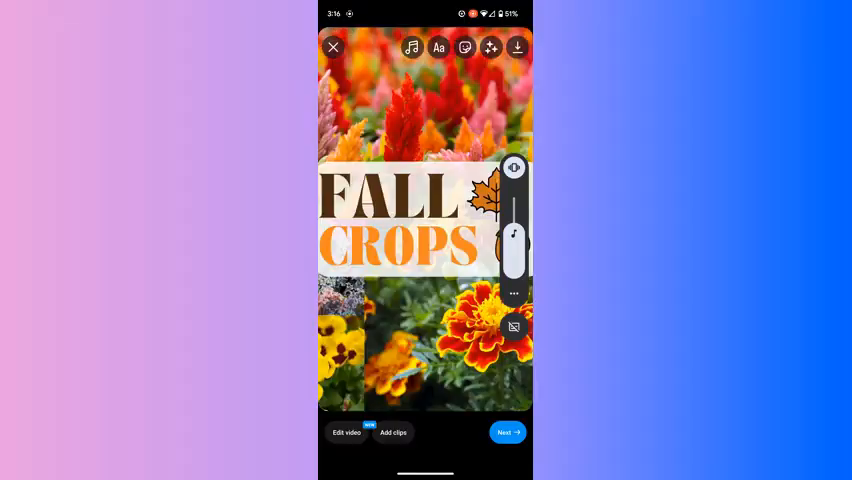
pyautogui.click(412, 47)
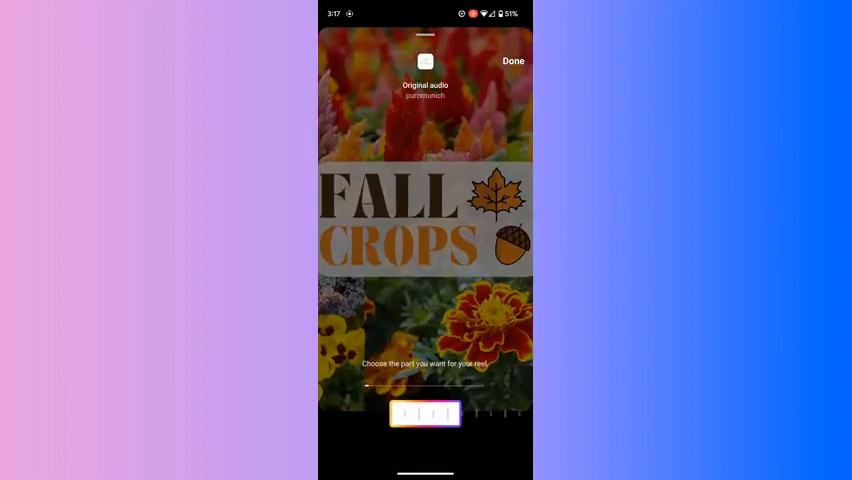
pyautogui.moveTo(425, 414); pyautogui.dragTo(400, 414)
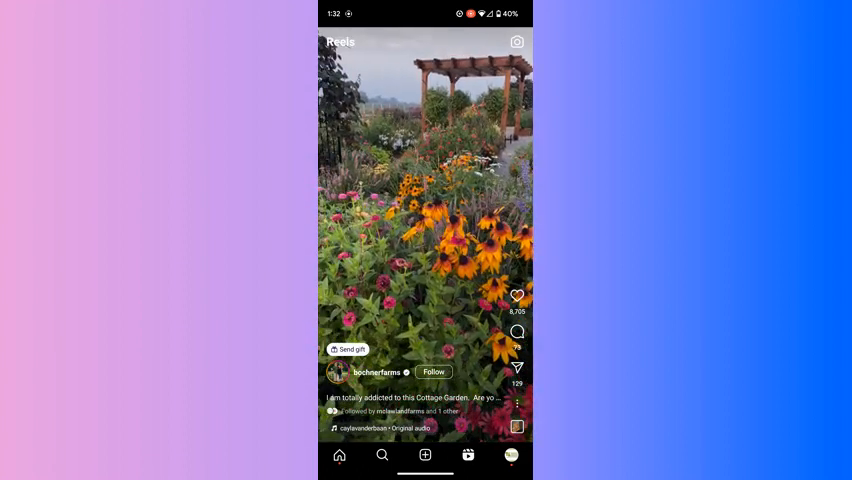
# Step: Bookmark the garden reel's original audio, then return to browse the Reels feed
pyautogui.click(393, 427)
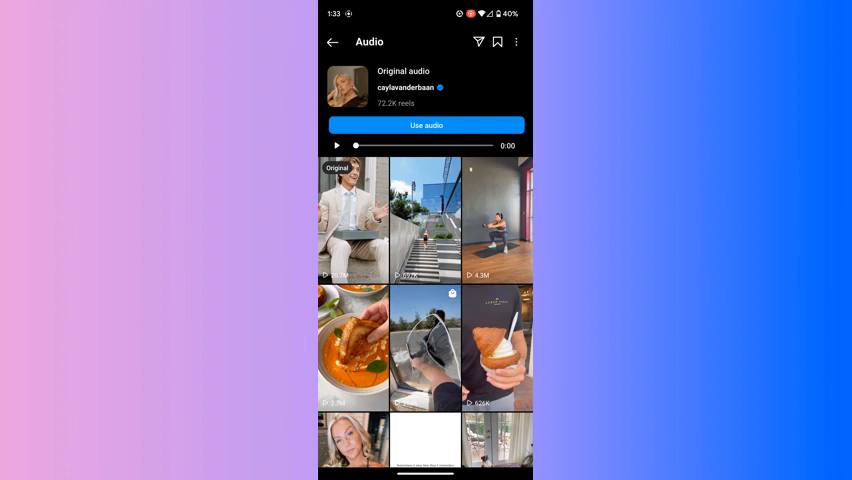
pyautogui.click(497, 42)
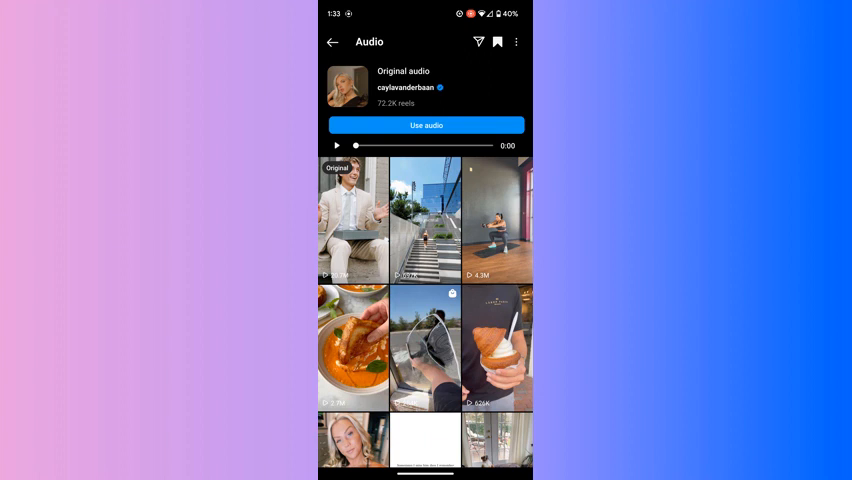
pyautogui.click(426, 125)
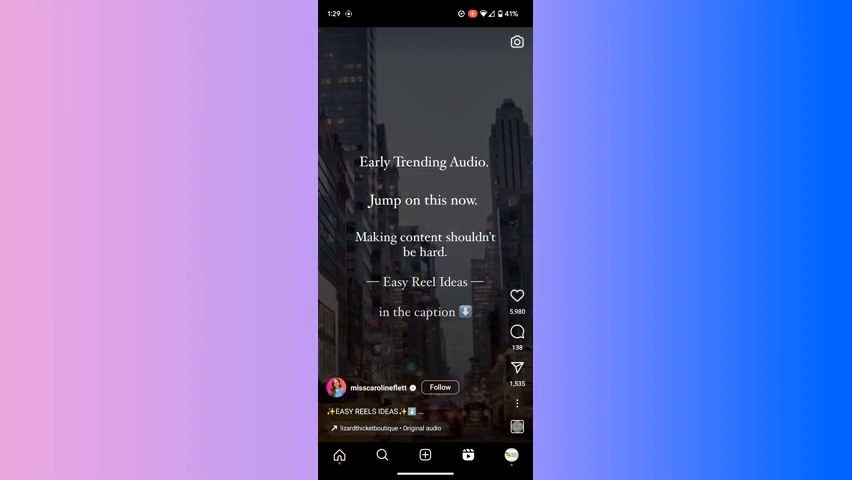
pyautogui.scroll(3)
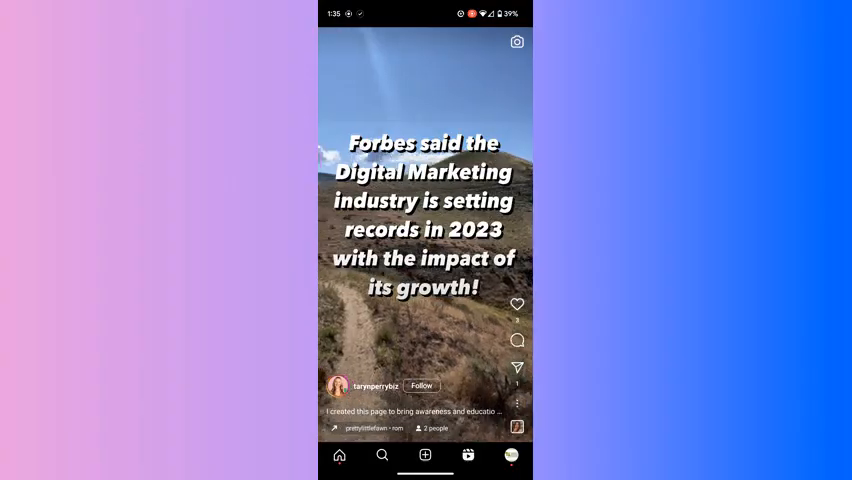